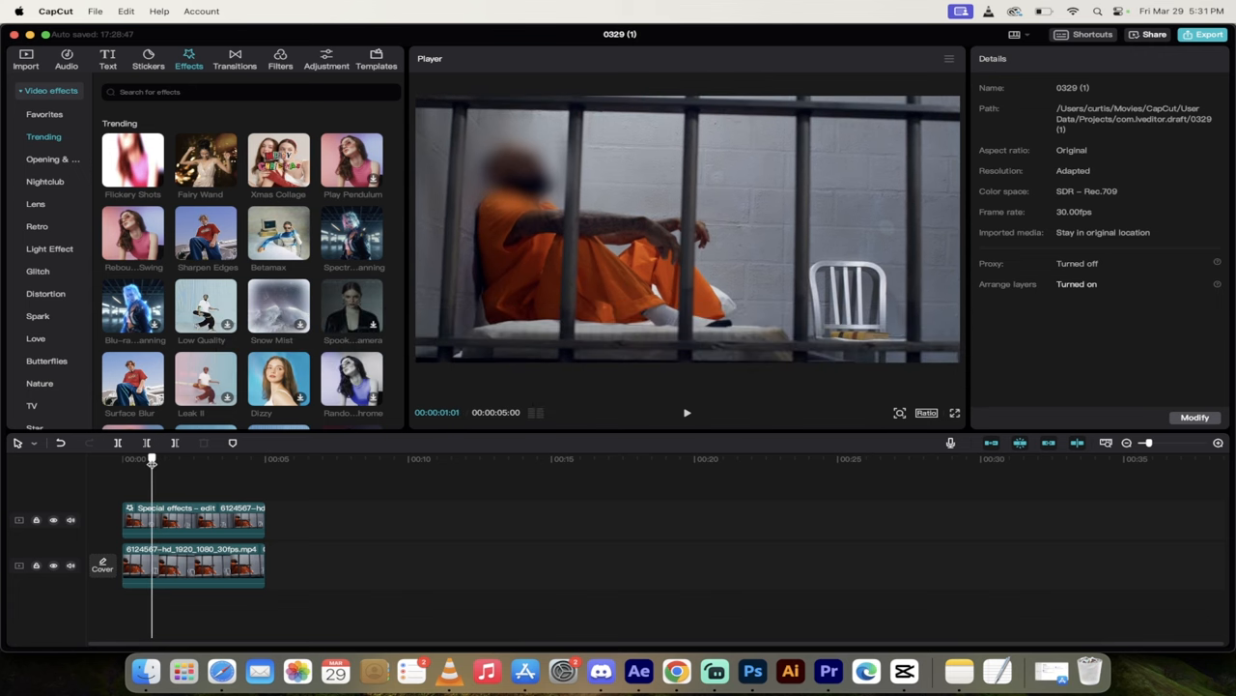
- Rewind and play back the finished blurred-face clip
{"action": "left_click_drag", "start_coordinate": [151, 459], "coordinate": [123, 459]}
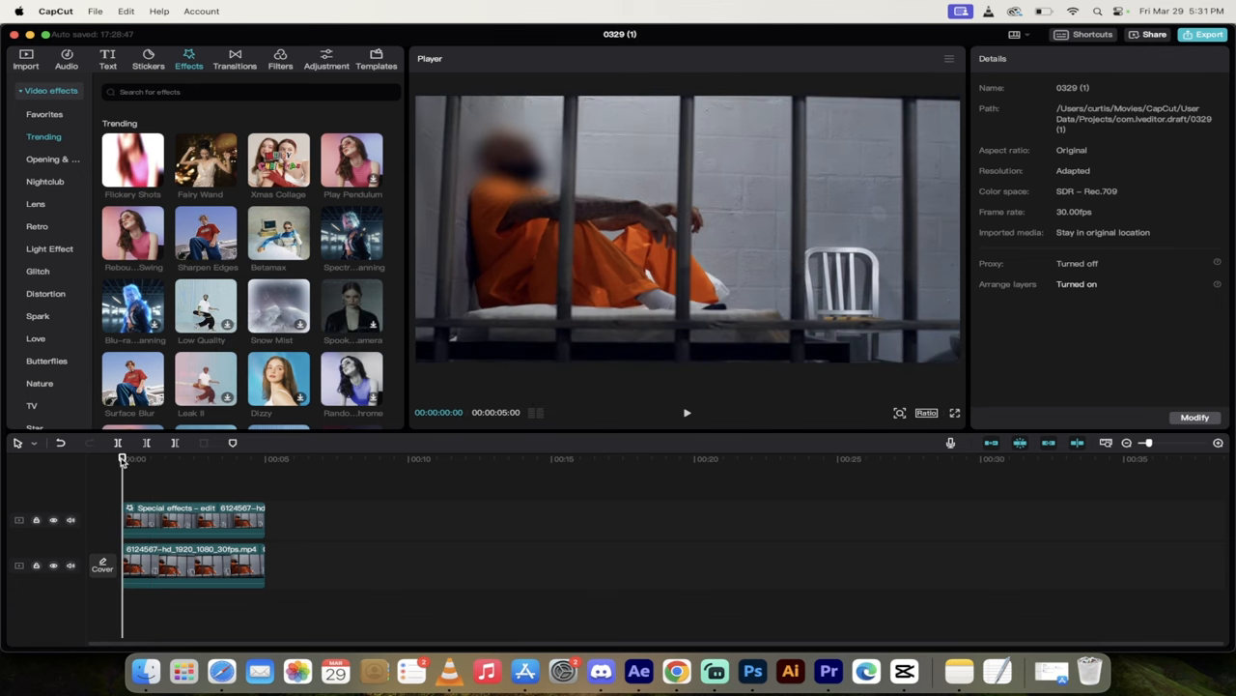
{"action": "left_click", "coordinate": [687, 413]}
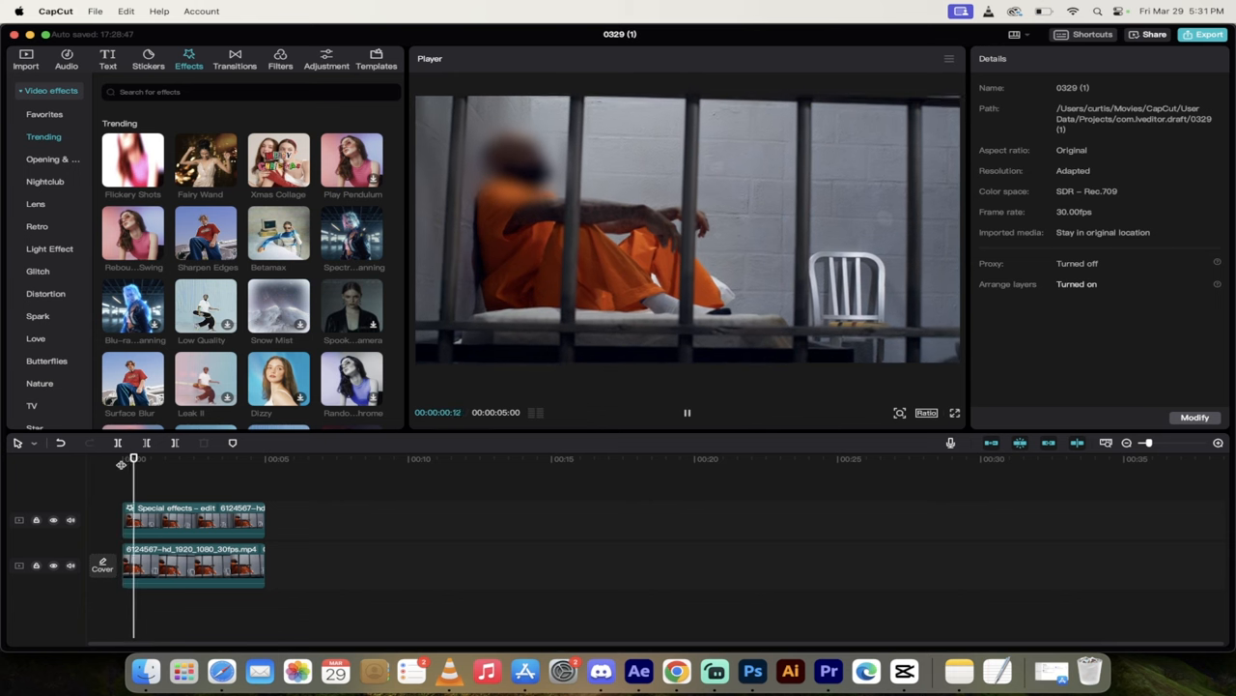
{"action": "left_click", "coordinate": [190, 458]}
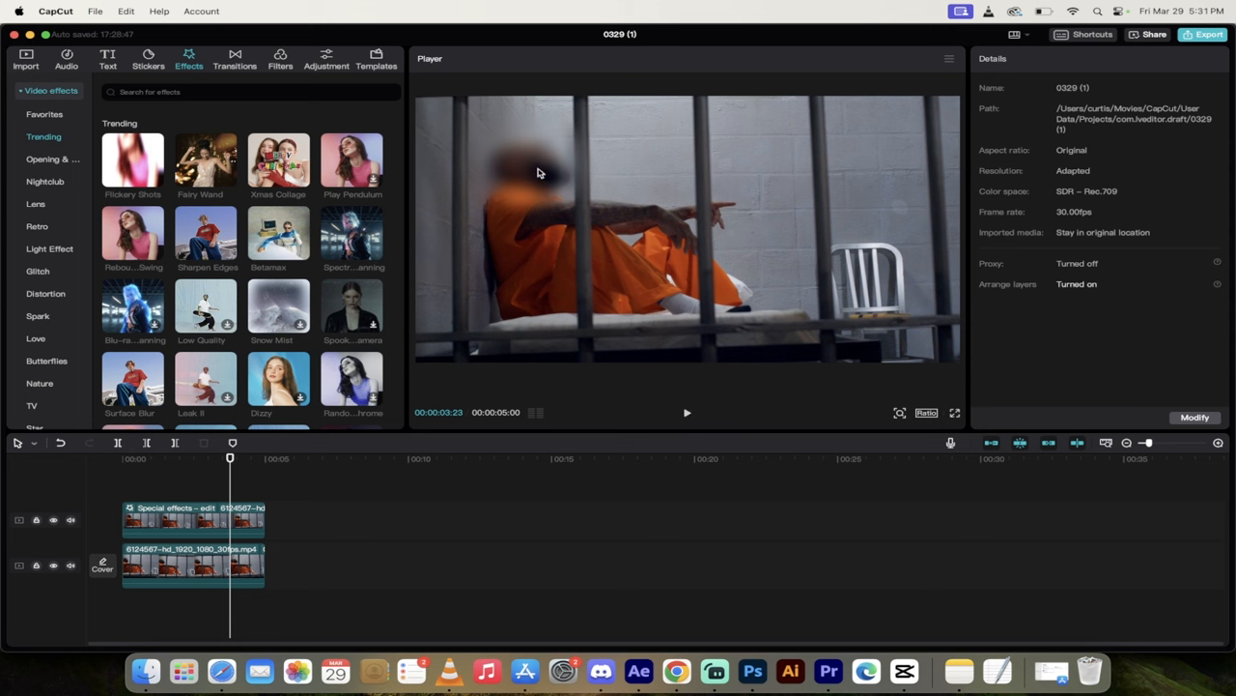
{"action": "mouse_move", "coordinate": [520, 196]}
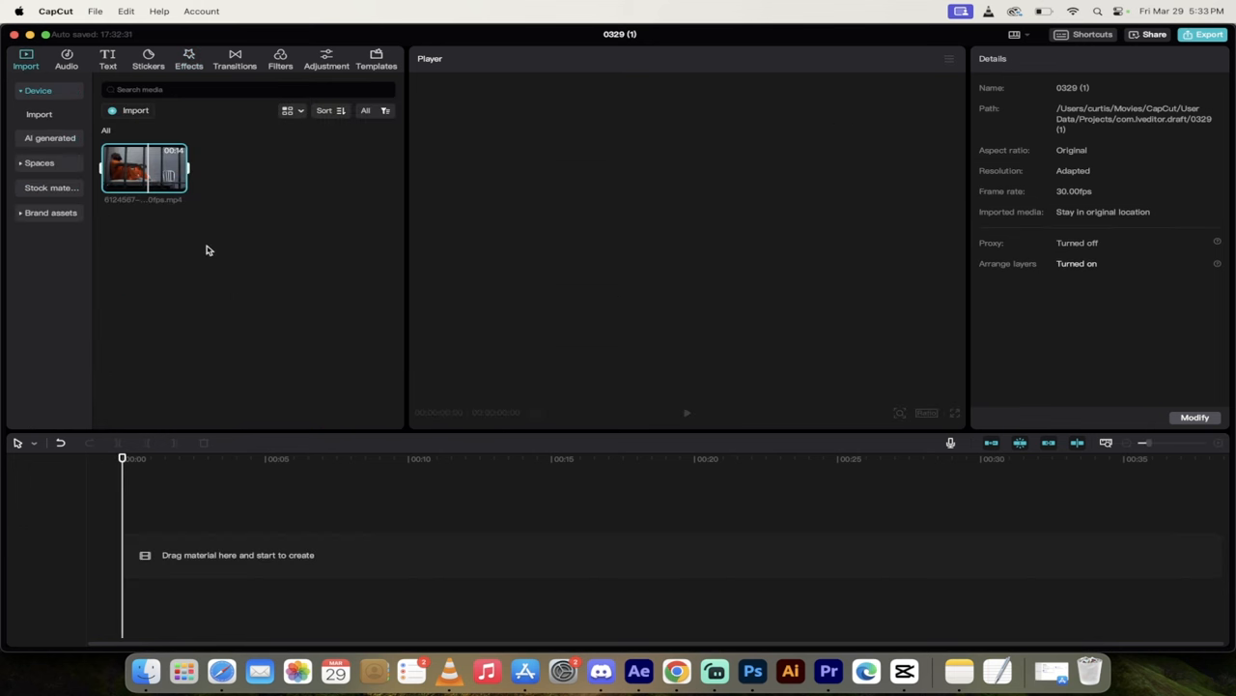
- Drag the imported prison clip onto the timeline and select its upper copy
{"action": "left_click", "coordinate": [177, 185]}
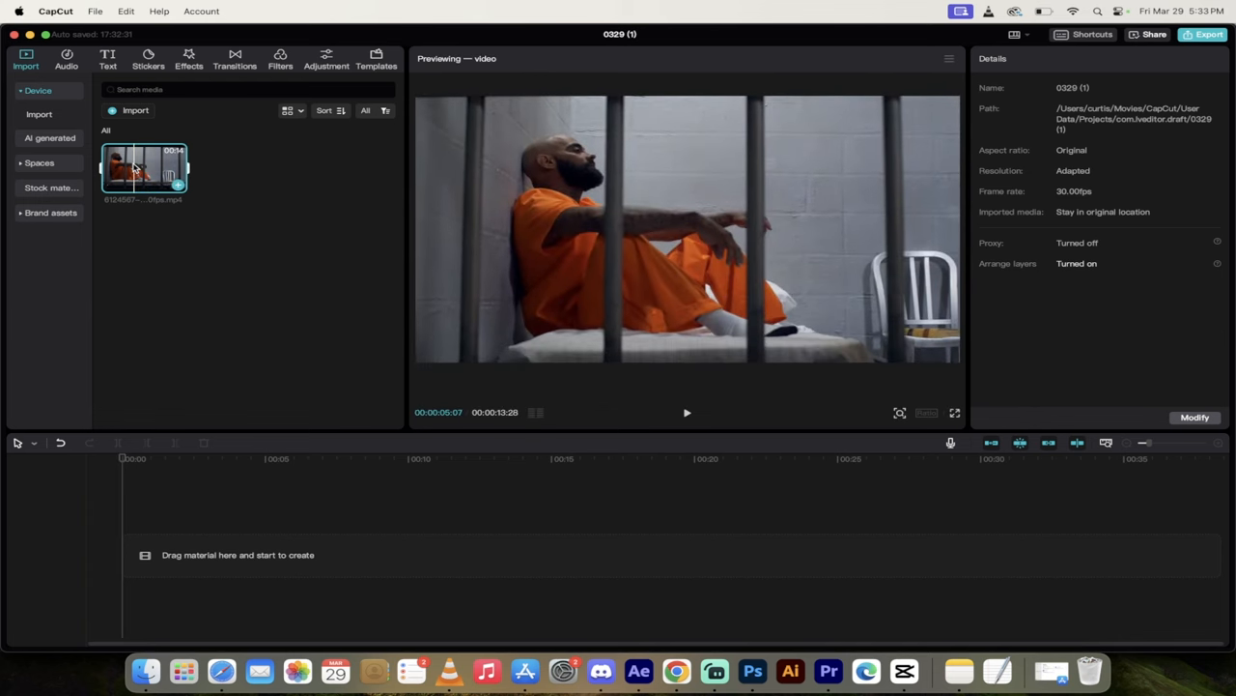
{"action": "left_click_drag", "start_coordinate": [143, 169], "coordinate": [290, 555]}
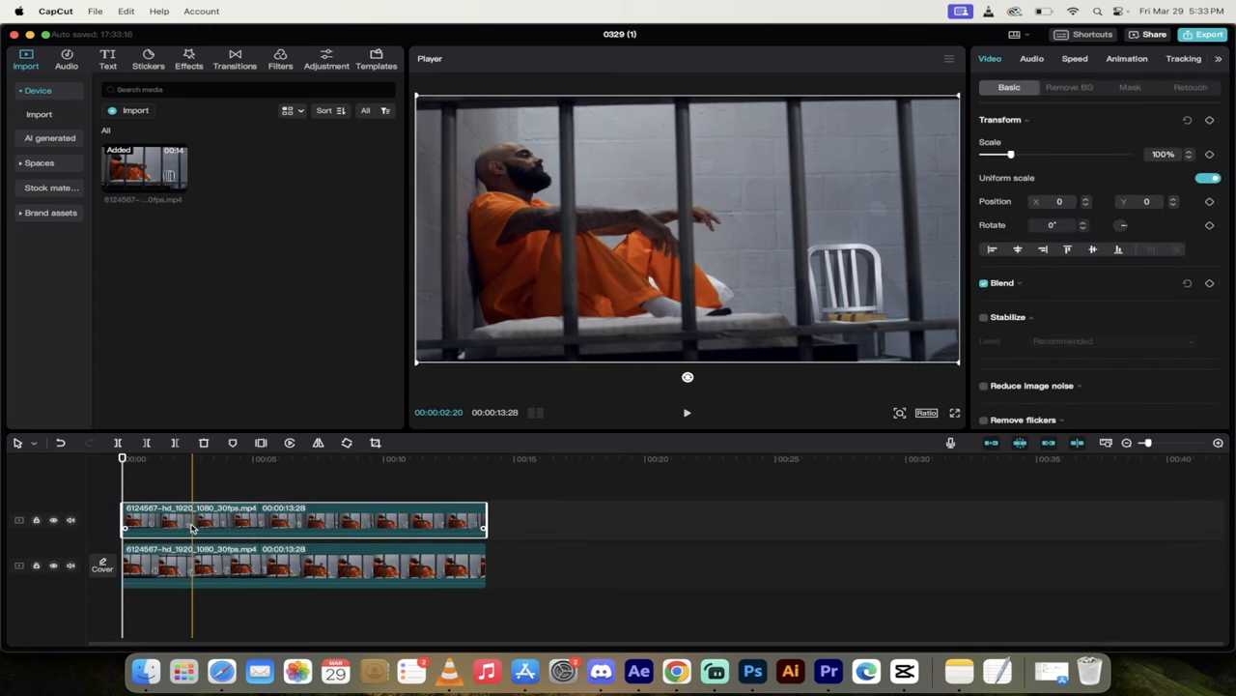
{"action": "left_click", "coordinate": [201, 458]}
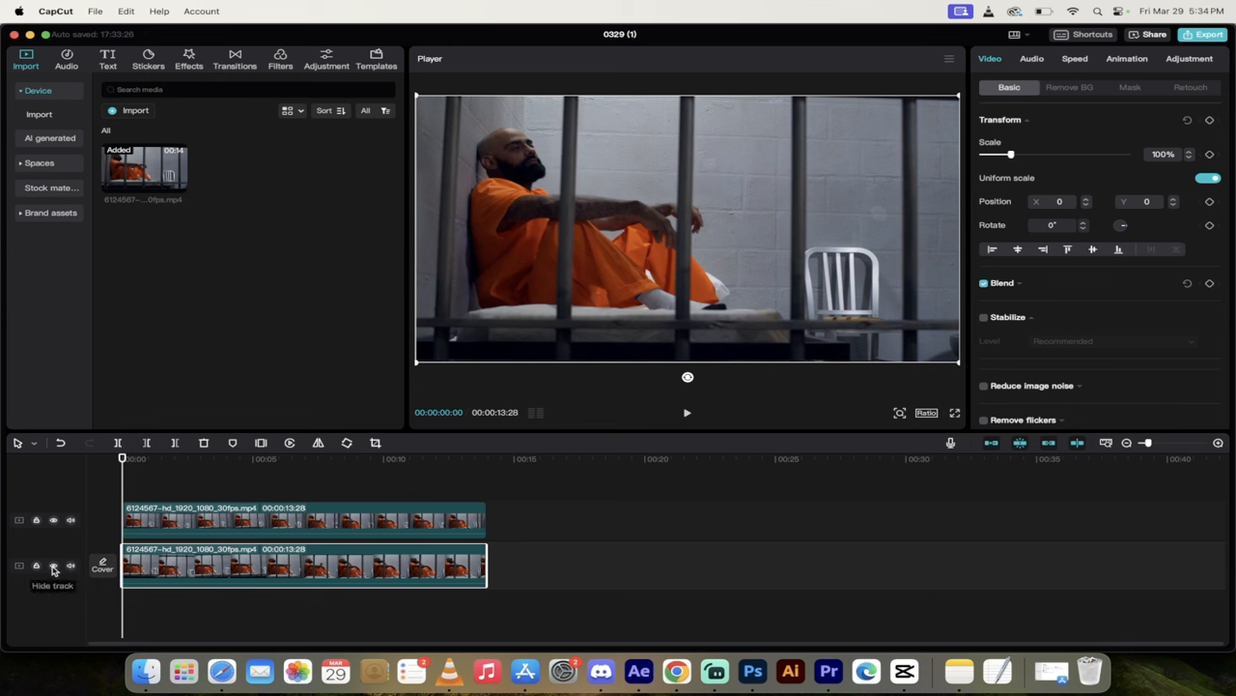
- Turn off the eye icon on the lower video track to hide that copy
{"action": "left_click", "coordinate": [53, 565]}
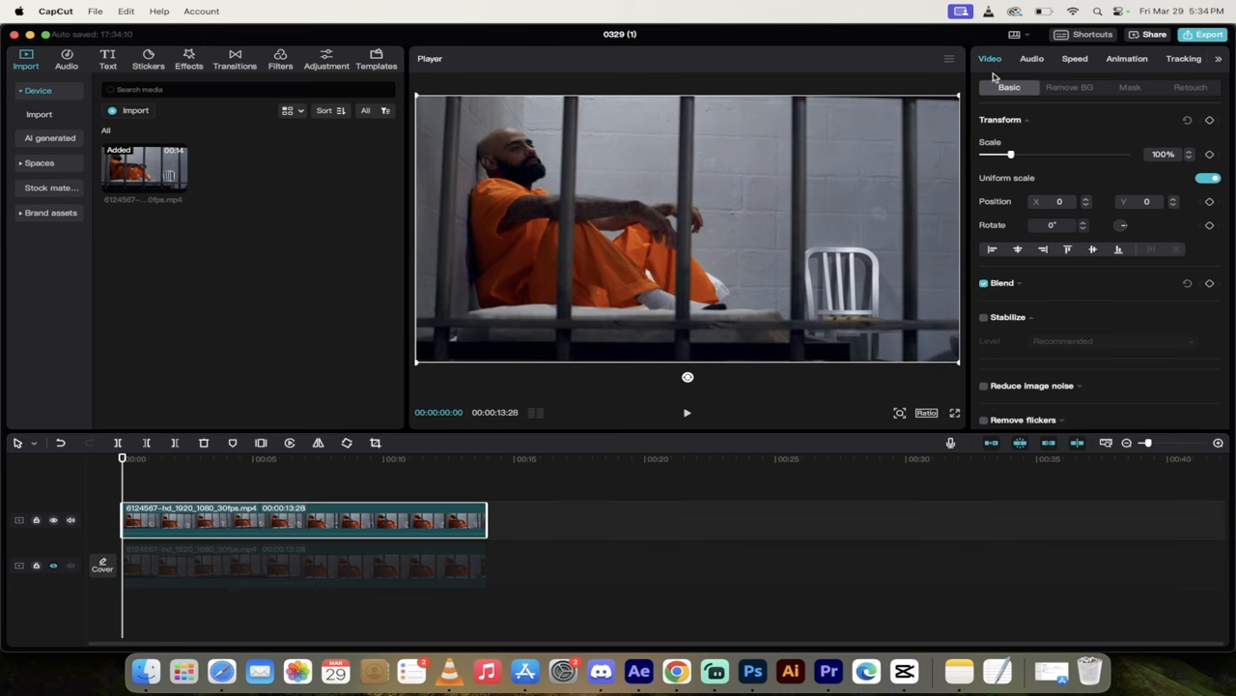
{"action": "mouse_move", "coordinate": [1024, 98]}
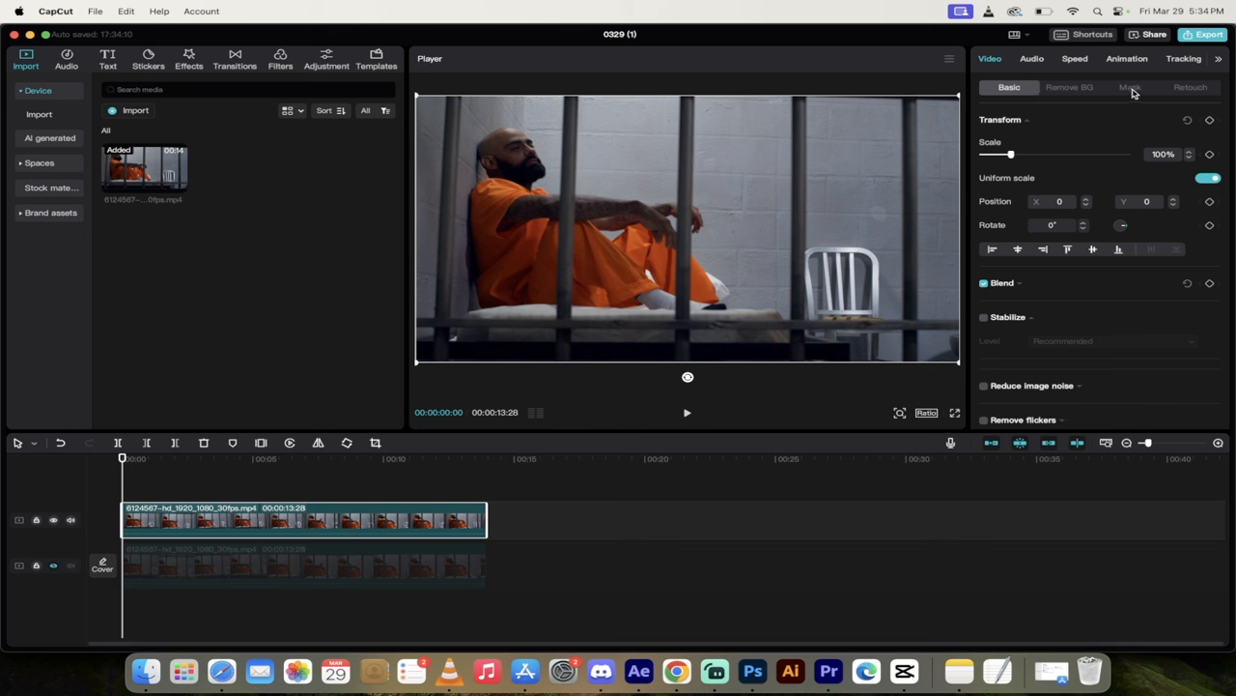
- Apply the Circle mask shape to the upper prison clip
{"action": "left_click", "coordinate": [1129, 87]}
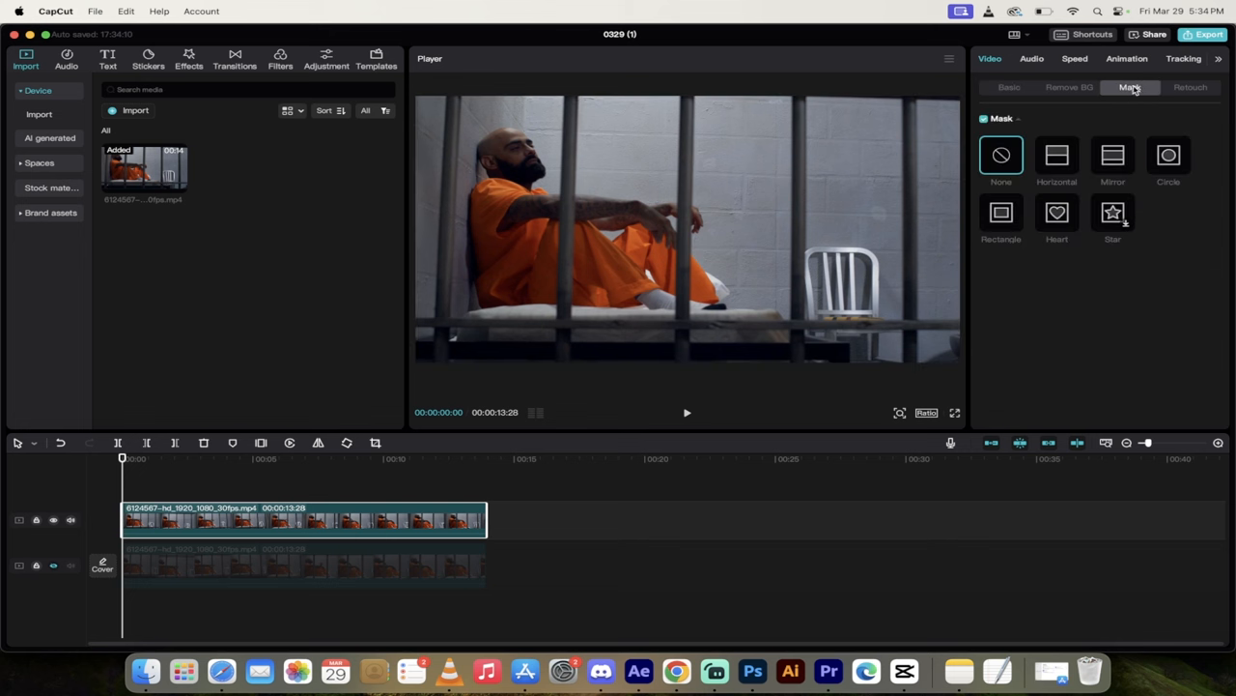
{"action": "mouse_move", "coordinate": [1181, 177]}
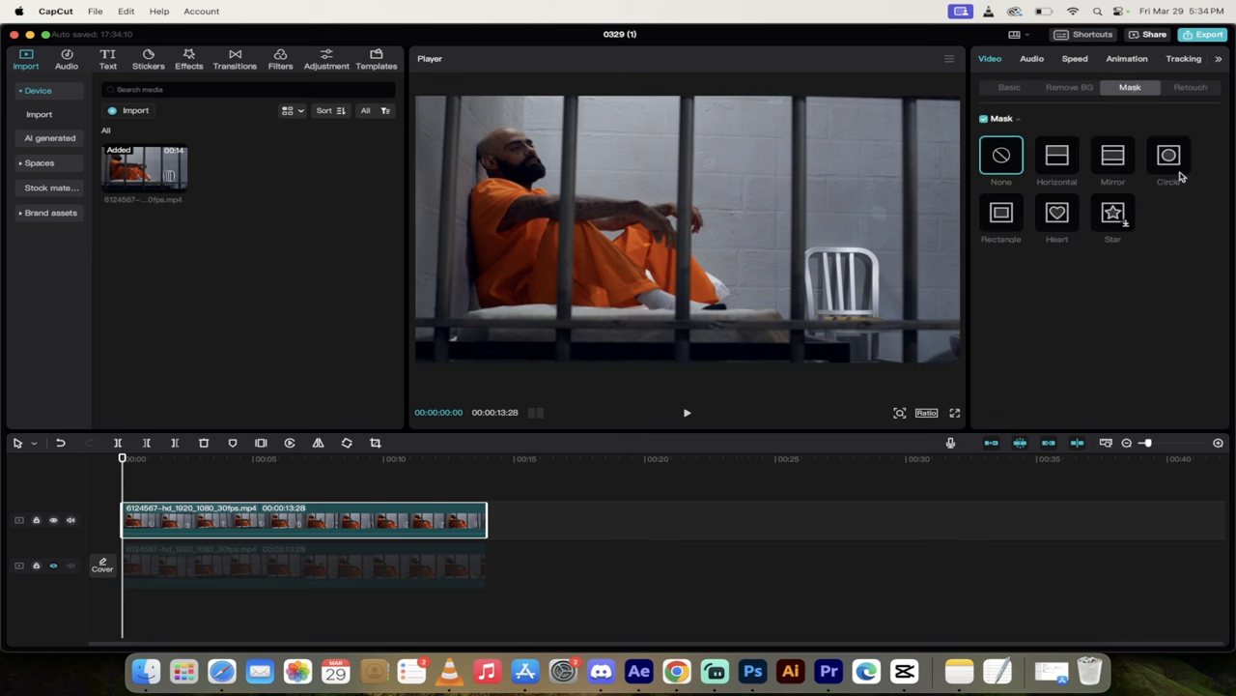
{"action": "mouse_move", "coordinate": [1165, 216]}
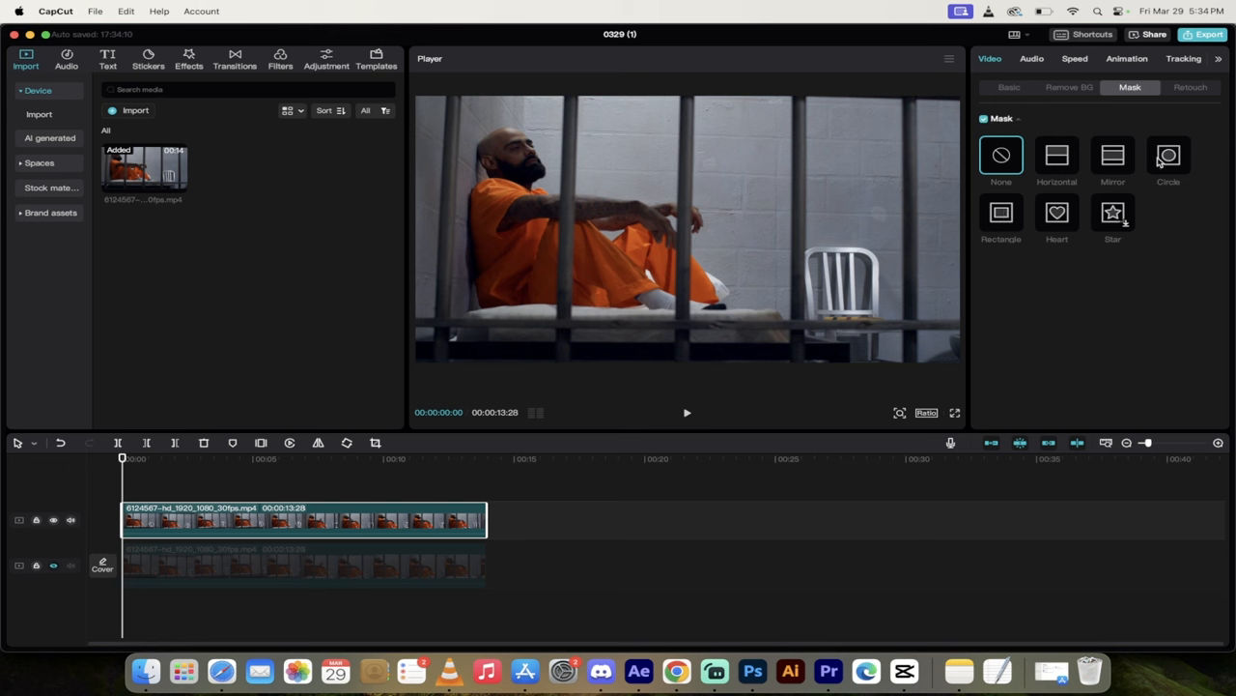
{"action": "left_click", "coordinate": [1168, 154]}
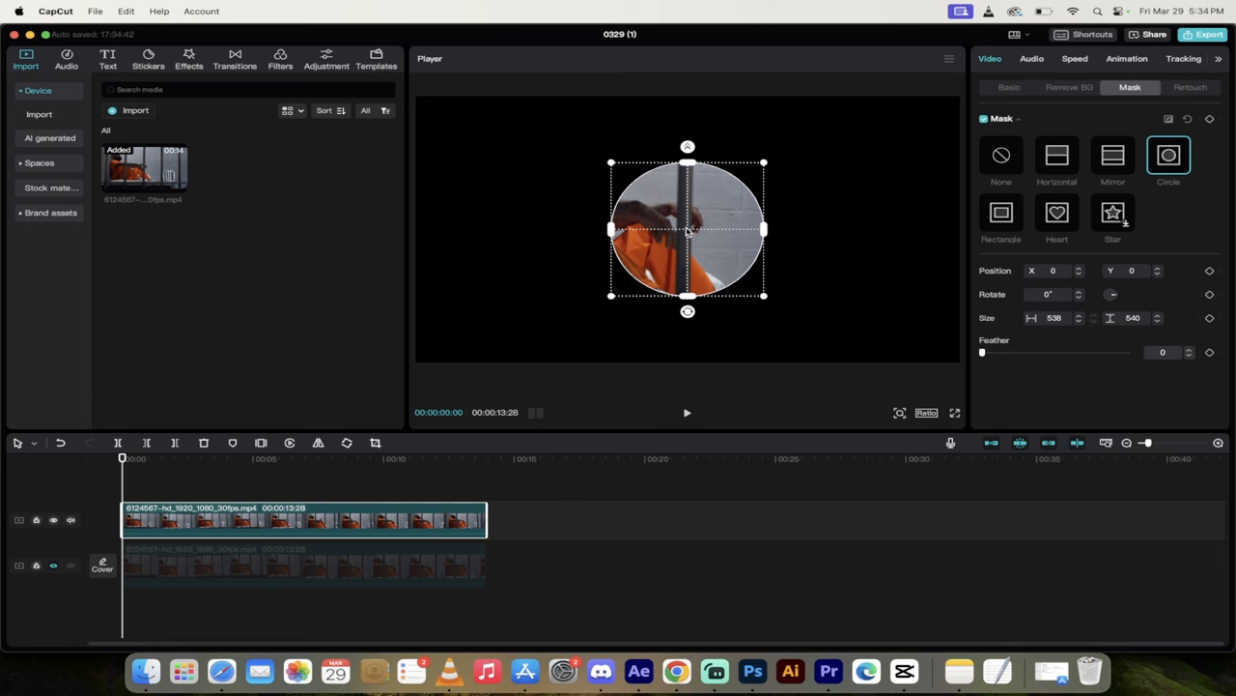
- Drag the circle mask over the inmate's face and shrink it to frame his head
{"action": "left_click_drag", "start_coordinate": [687, 229], "coordinate": [673, 223]}
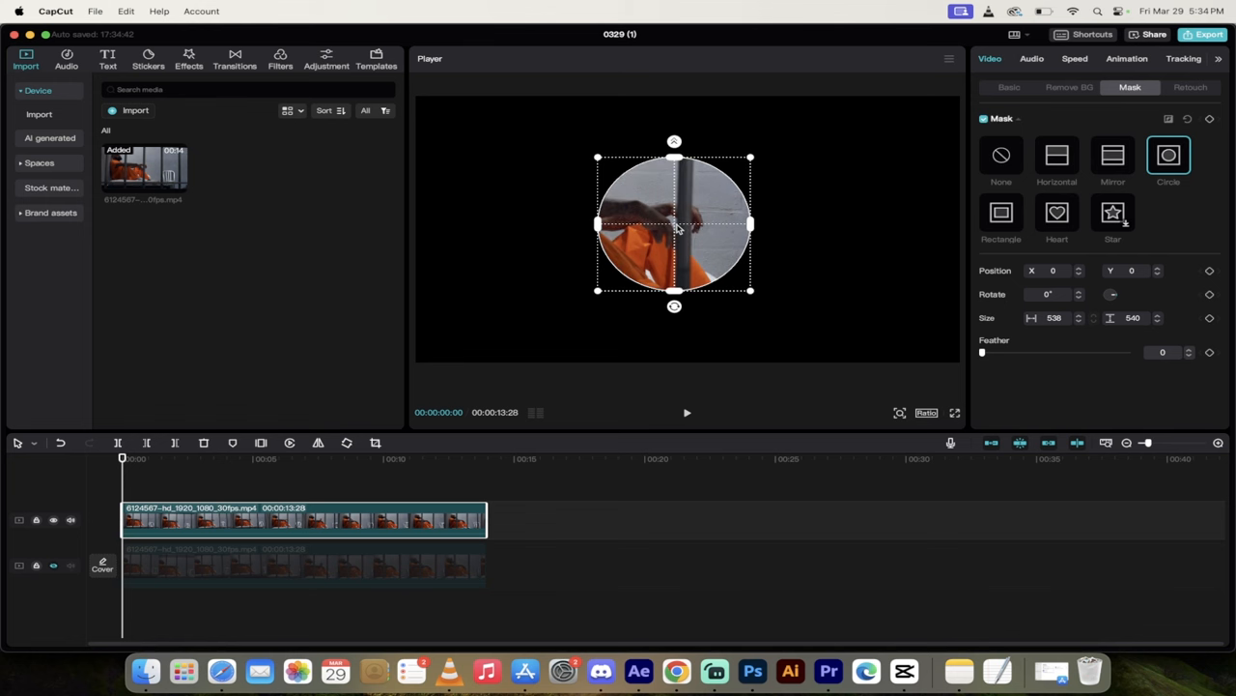
{"action": "left_click_drag", "start_coordinate": [674, 223], "coordinate": [516, 191]}
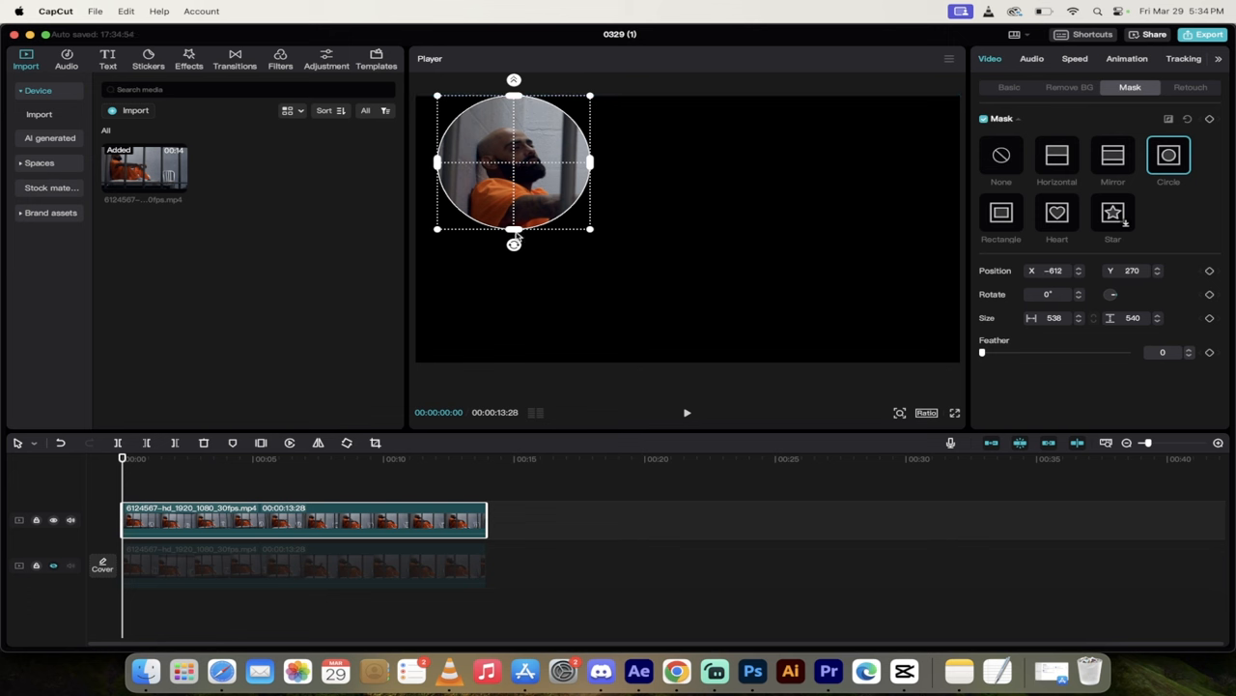
{"action": "left_click_drag", "start_coordinate": [591, 229], "coordinate": [583, 224]}
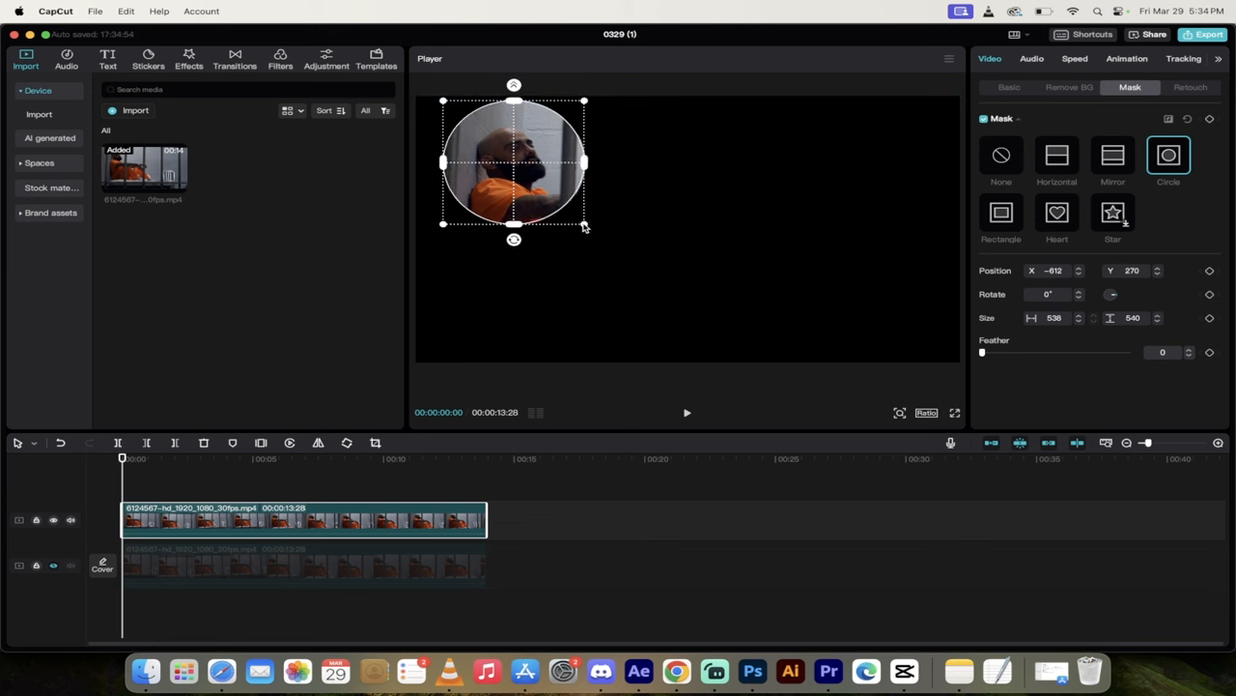
{"action": "left_click_drag", "start_coordinate": [583, 224], "coordinate": [570, 210]}
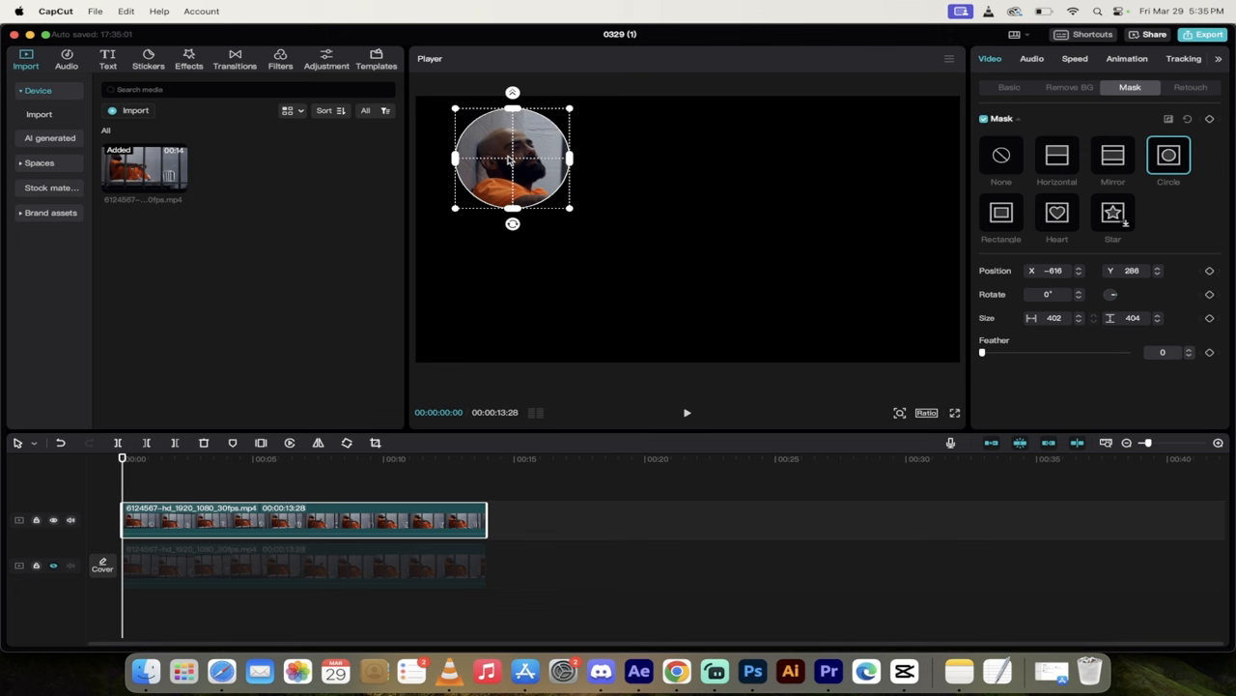
{"action": "mouse_move", "coordinate": [555, 201]}
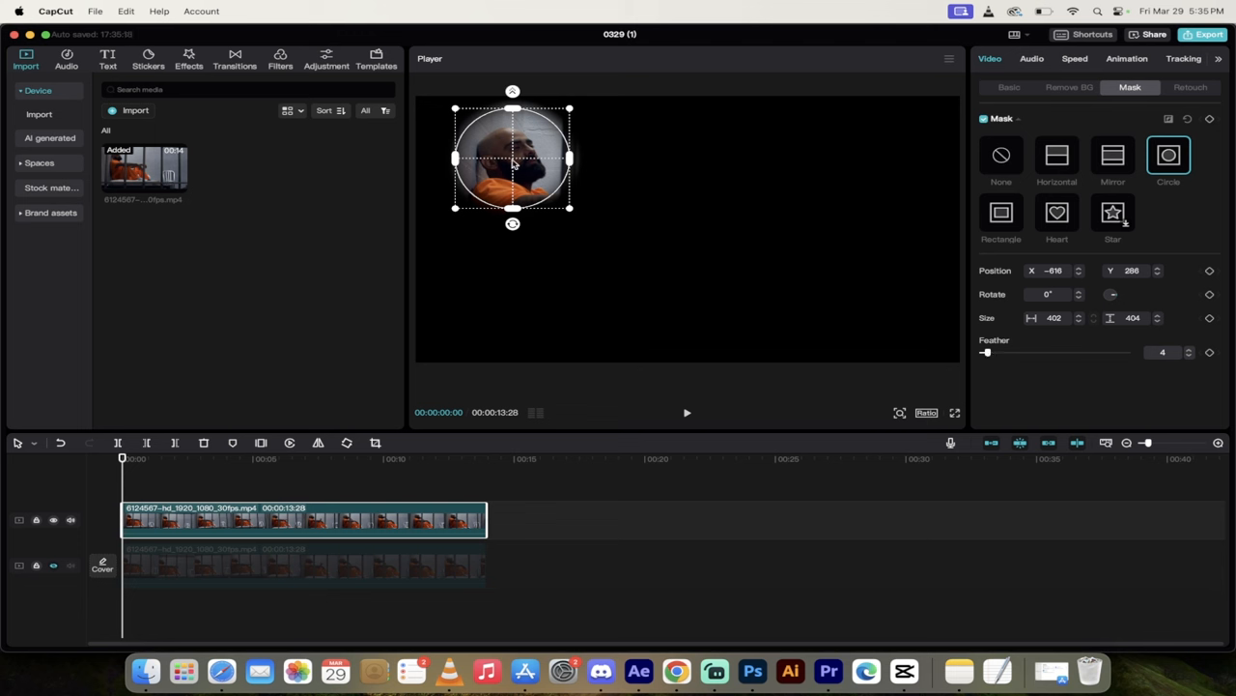
{"action": "mouse_move", "coordinate": [1106, 98]}
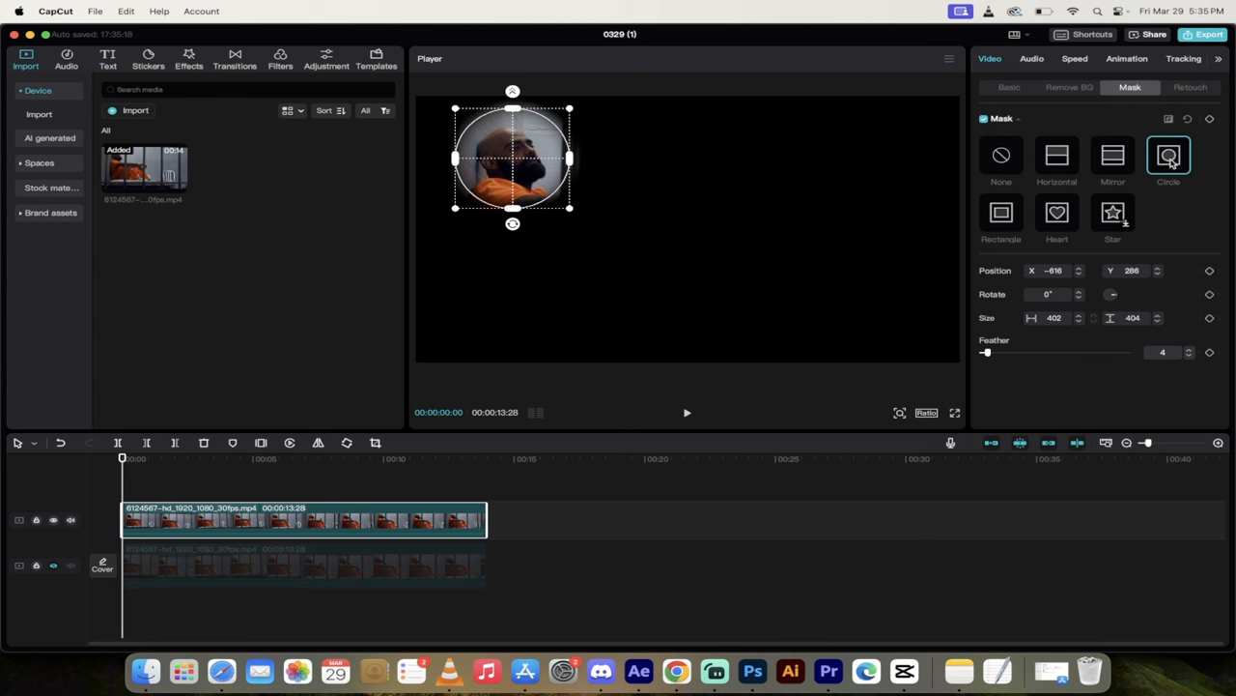
{"action": "mouse_move", "coordinate": [988, 354]}
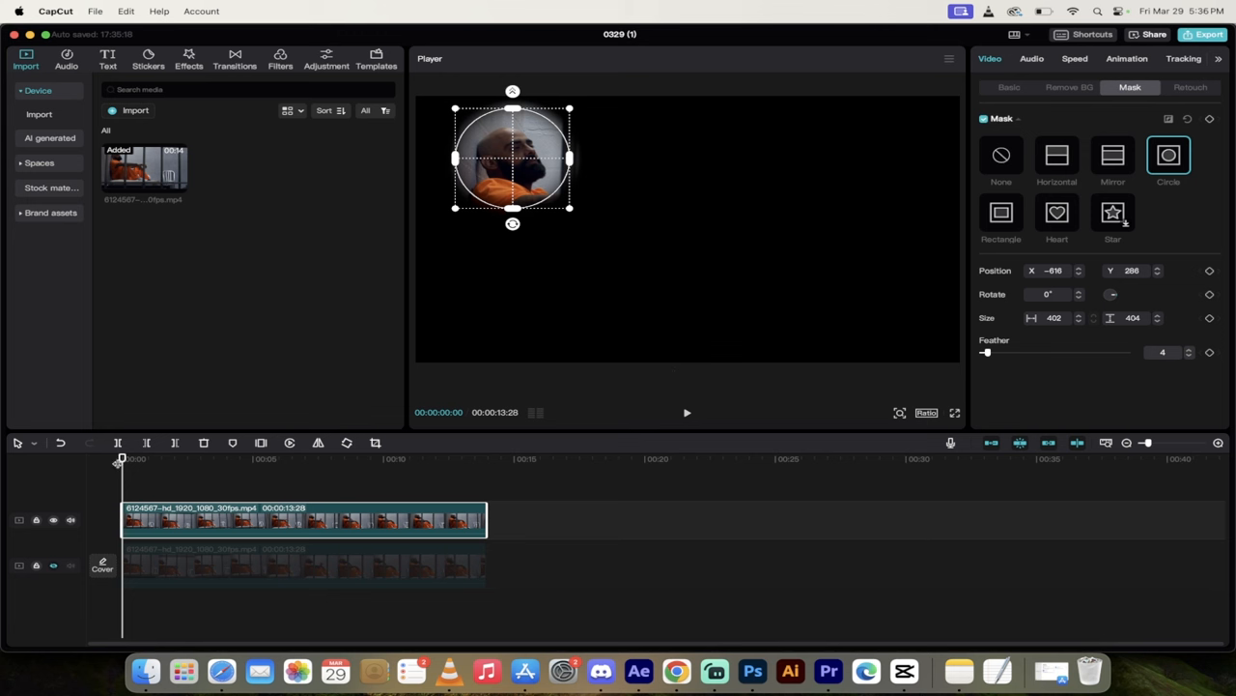
{"action": "mouse_move", "coordinate": [113, 464]}
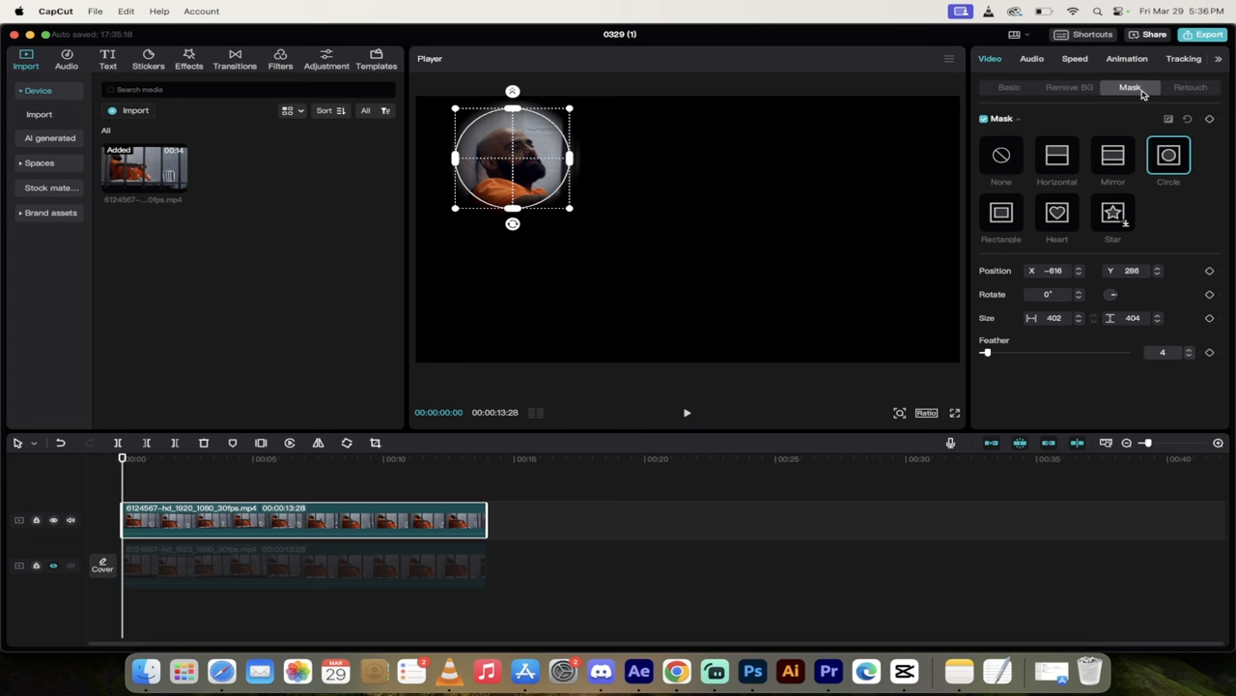
{"action": "mouse_move", "coordinate": [1187, 157]}
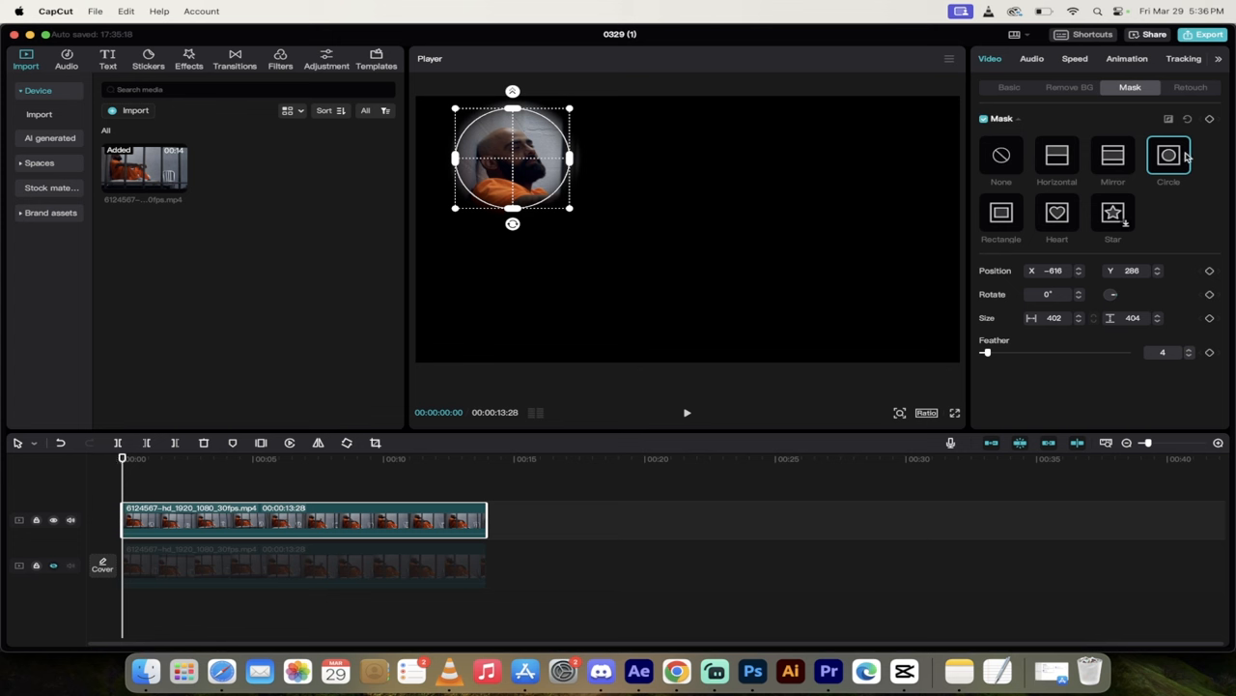
{"action": "mouse_move", "coordinate": [1209, 118]}
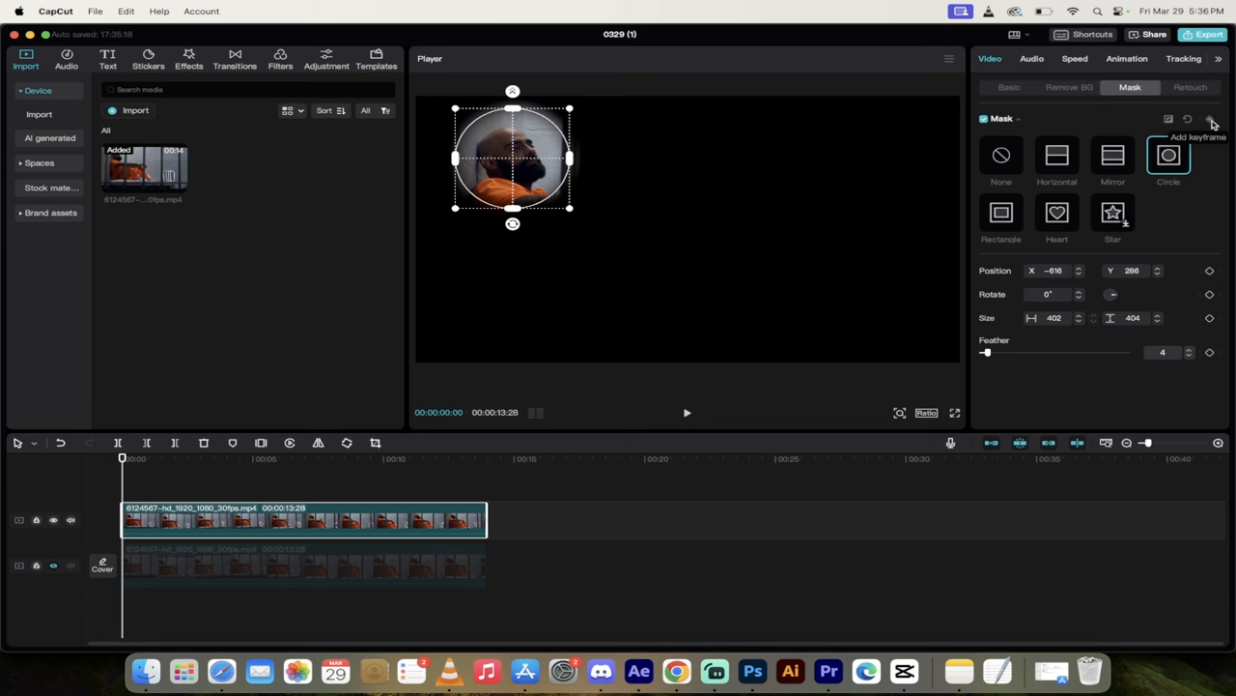
- Add a mask keyframe at 00:00 capturing the circle's position, size and feather
{"action": "left_click", "coordinate": [1209, 119]}
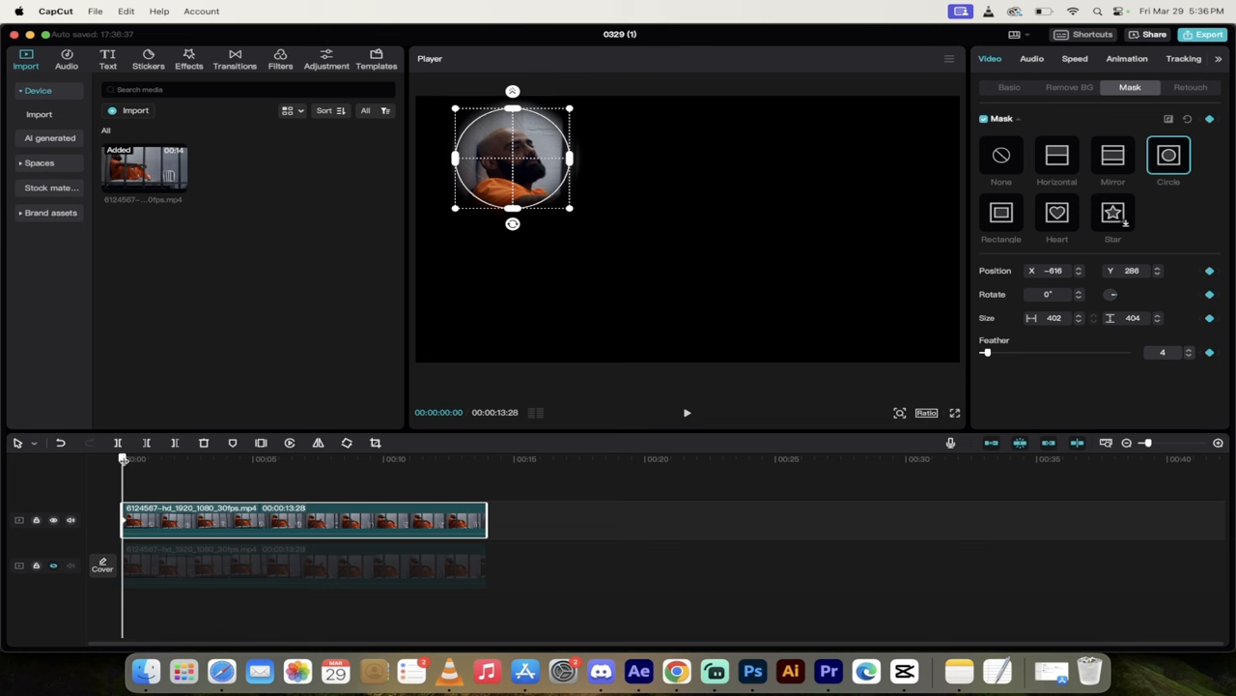
- Drag the mask over the moving head at the two-second mark and the clip's end
{"action": "left_click", "coordinate": [173, 458]}
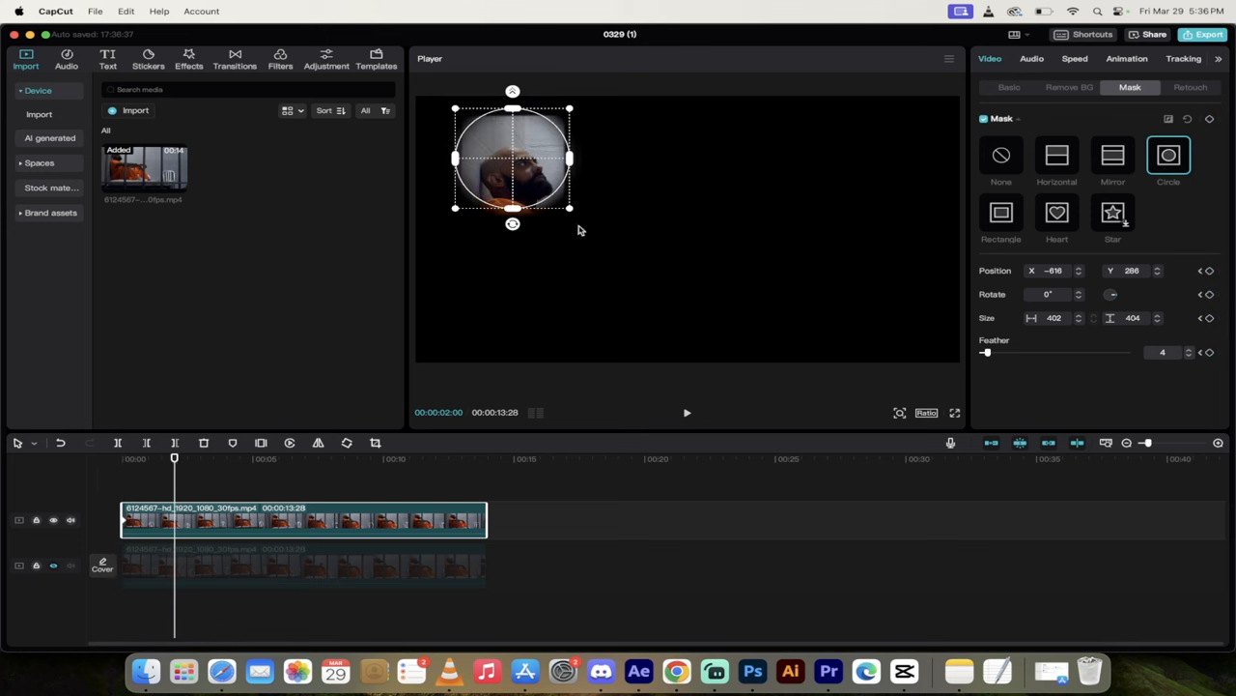
{"action": "mouse_move", "coordinate": [515, 164]}
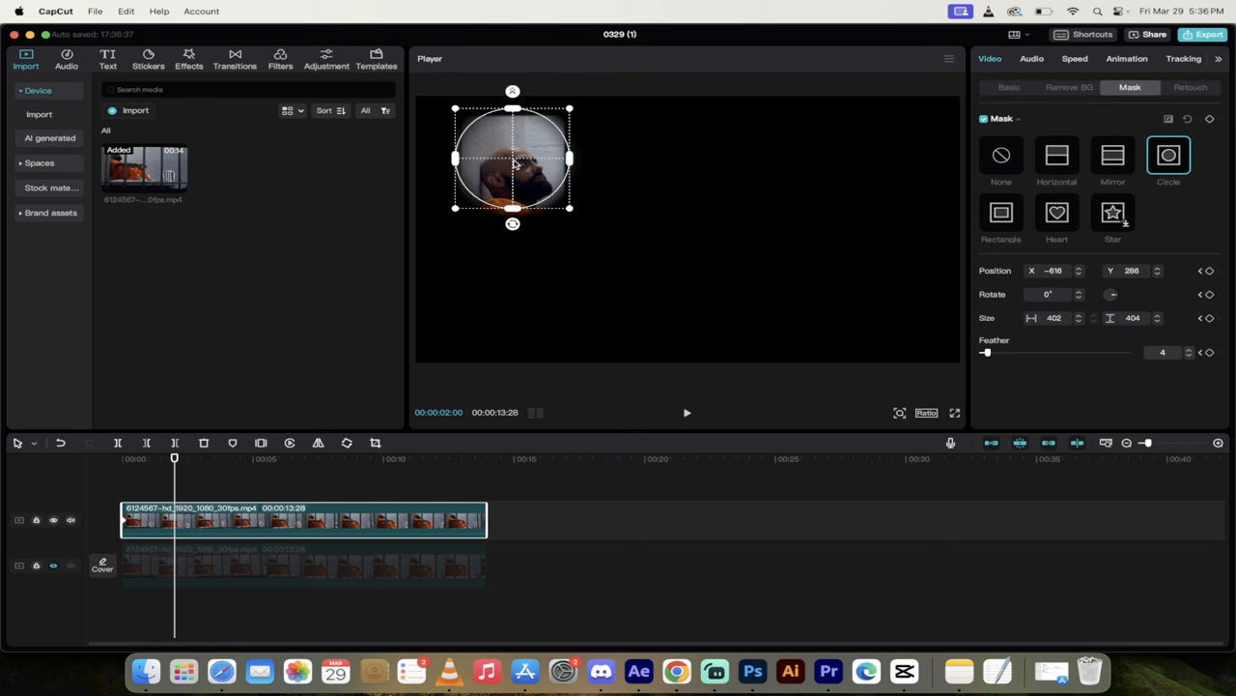
{"action": "left_click_drag", "start_coordinate": [512, 159], "coordinate": [520, 176]}
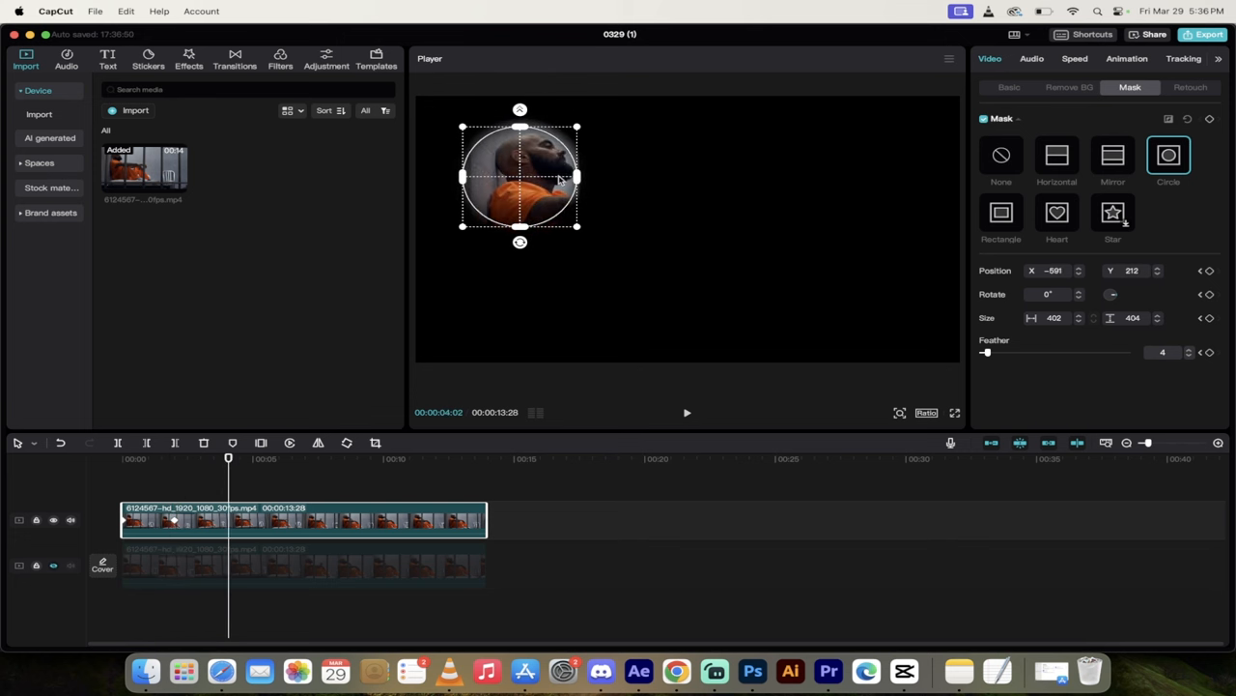
{"action": "left_click_drag", "start_coordinate": [520, 176], "coordinate": [532, 161]}
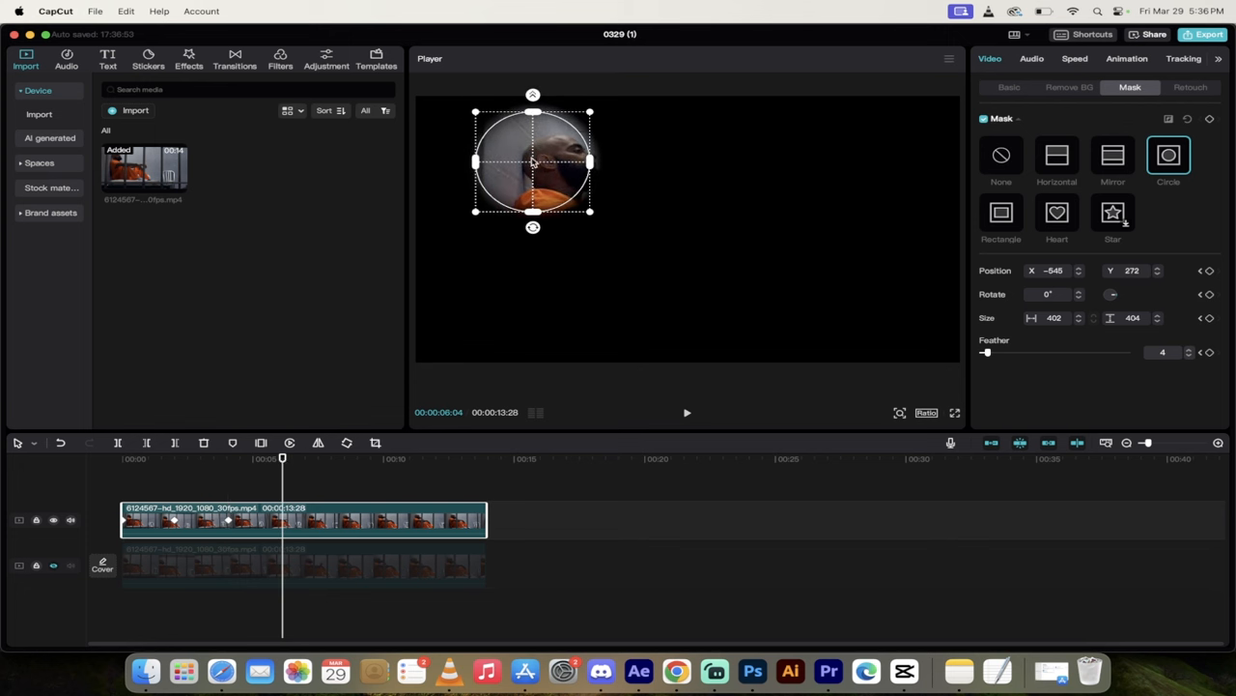
{"action": "left_click_drag", "start_coordinate": [532, 161], "coordinate": [564, 161]}
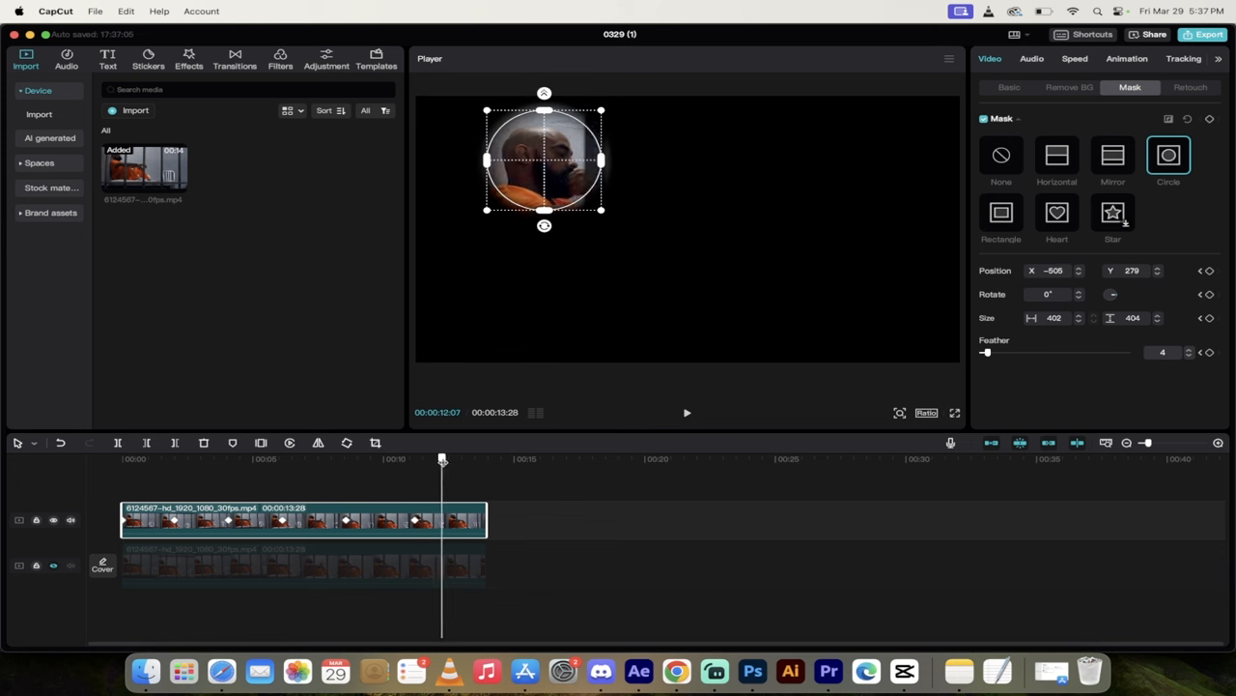
{"action": "left_click", "coordinate": [486, 458]}
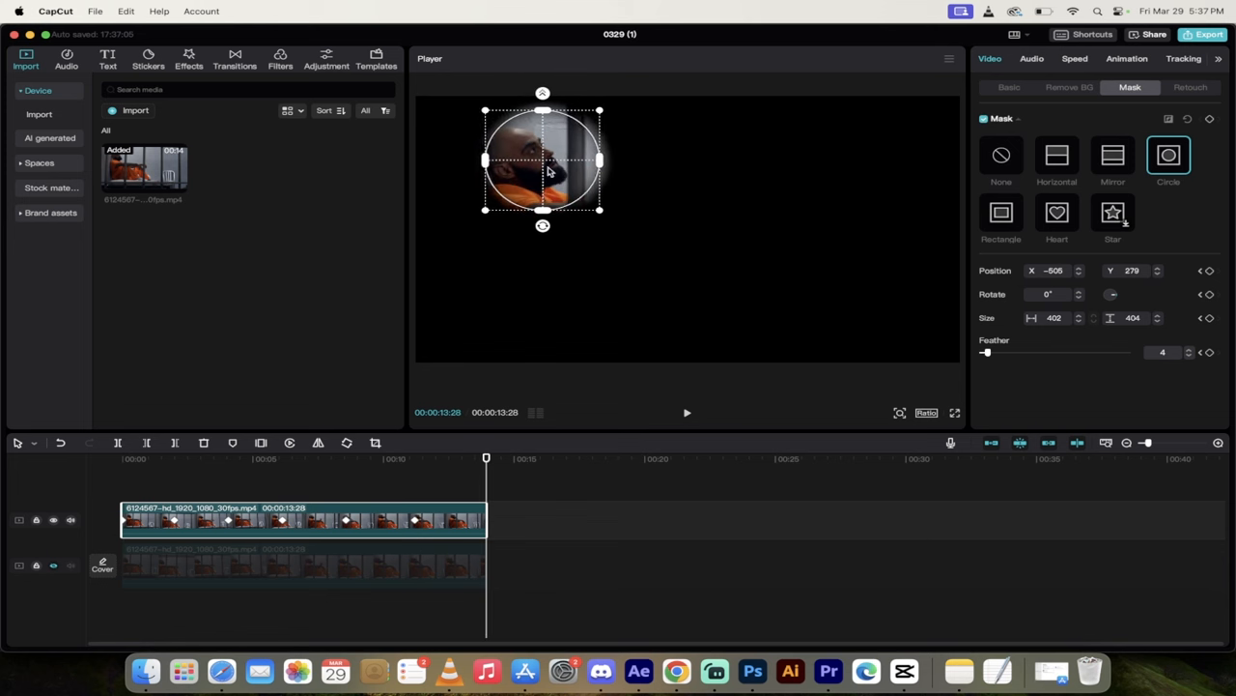
{"action": "left_click_drag", "start_coordinate": [543, 159], "coordinate": [524, 157]}
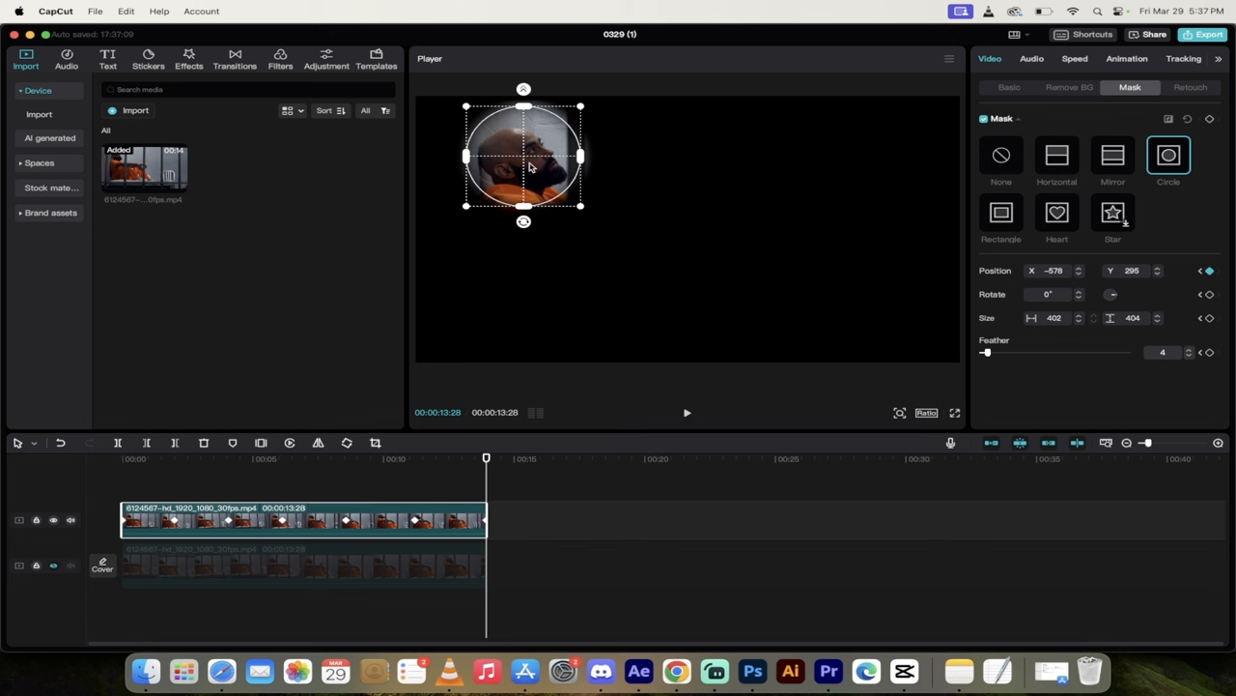
{"action": "mouse_move", "coordinate": [539, 175]}
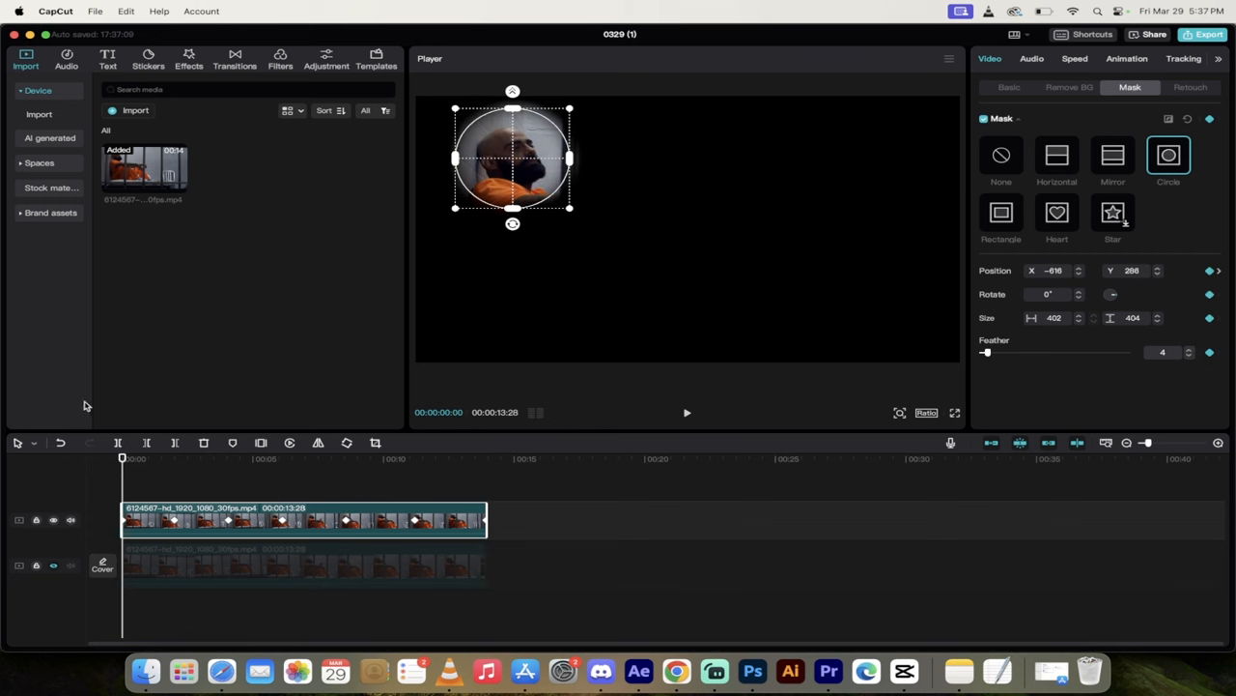
{"action": "mouse_move", "coordinate": [191, 61]}
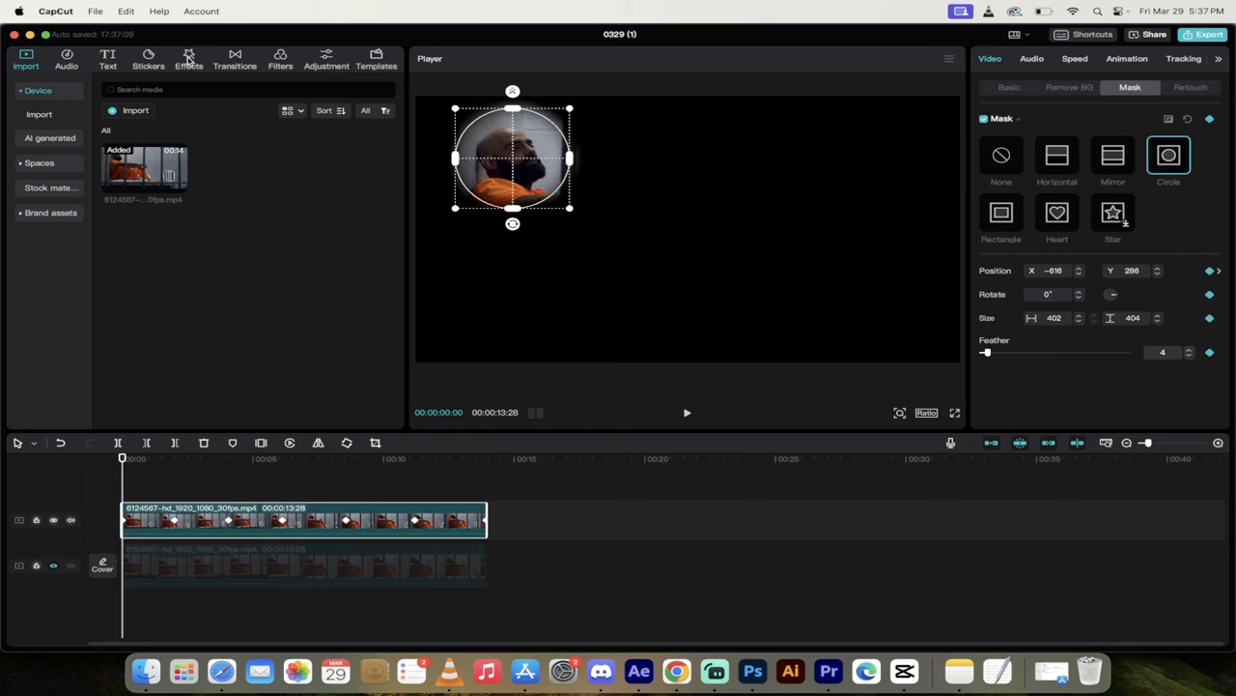
- Search video effects for 'blur' and add the Blur effect over the clip
{"action": "left_click", "coordinate": [189, 58]}
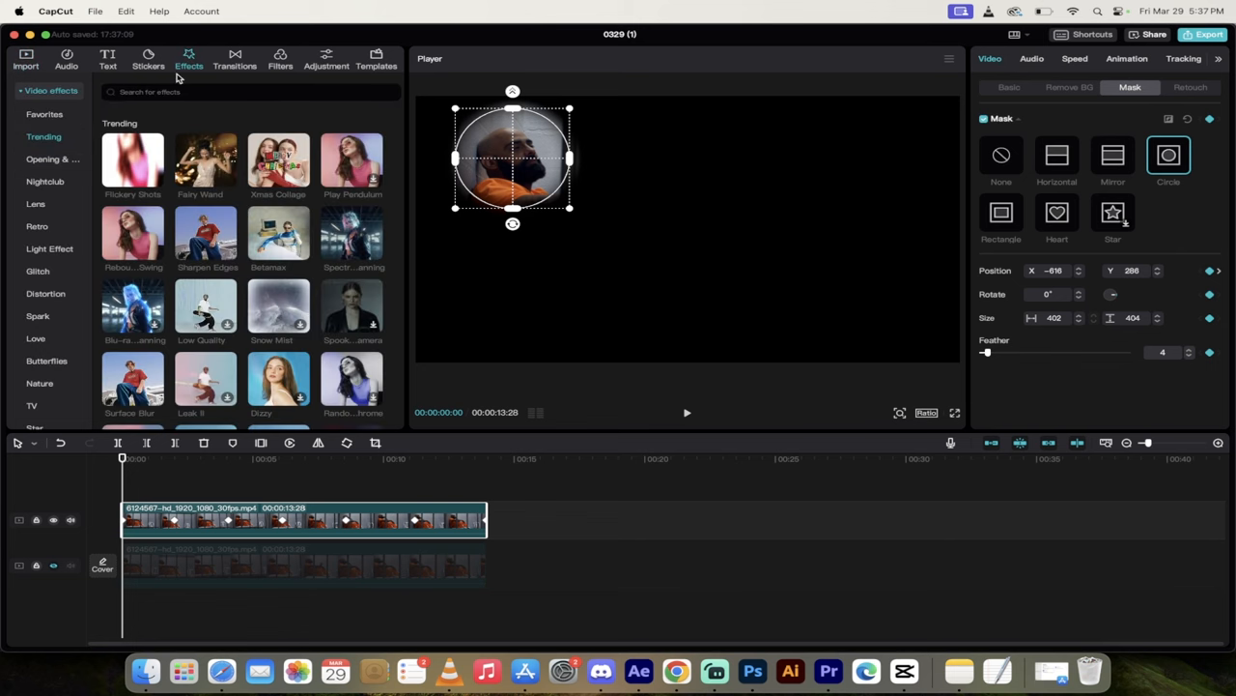
{"action": "left_click", "coordinate": [193, 92]}
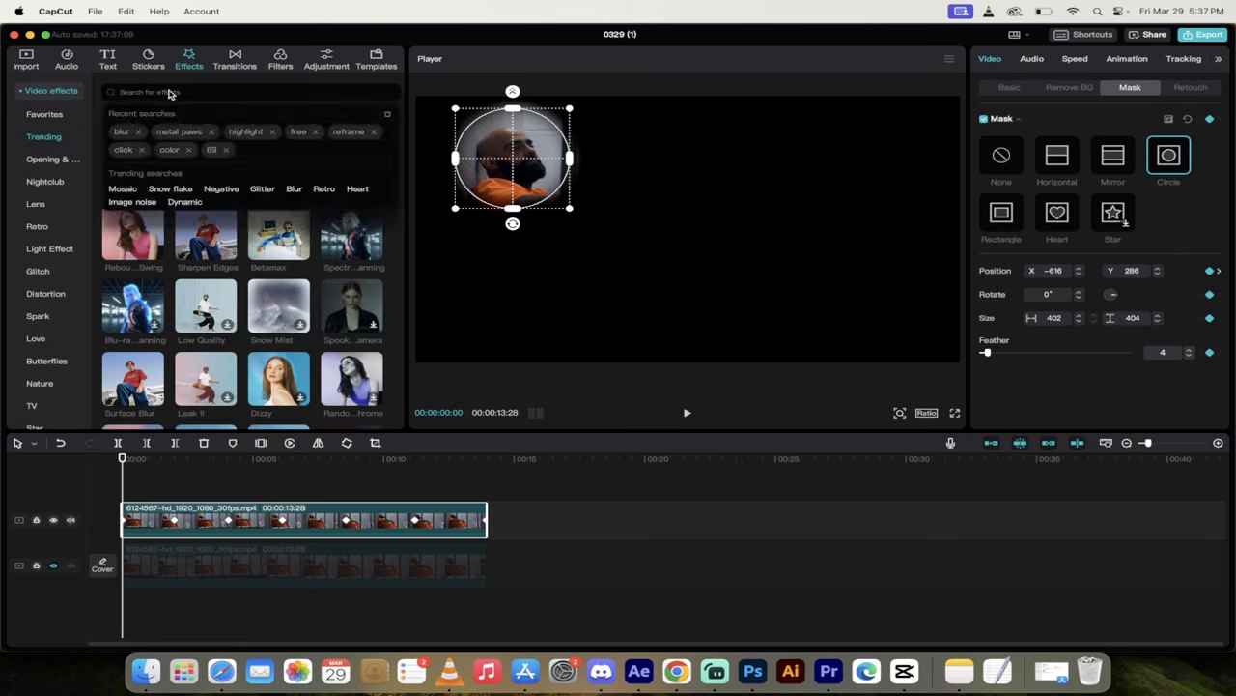
{"action": "type", "text": "blur"}
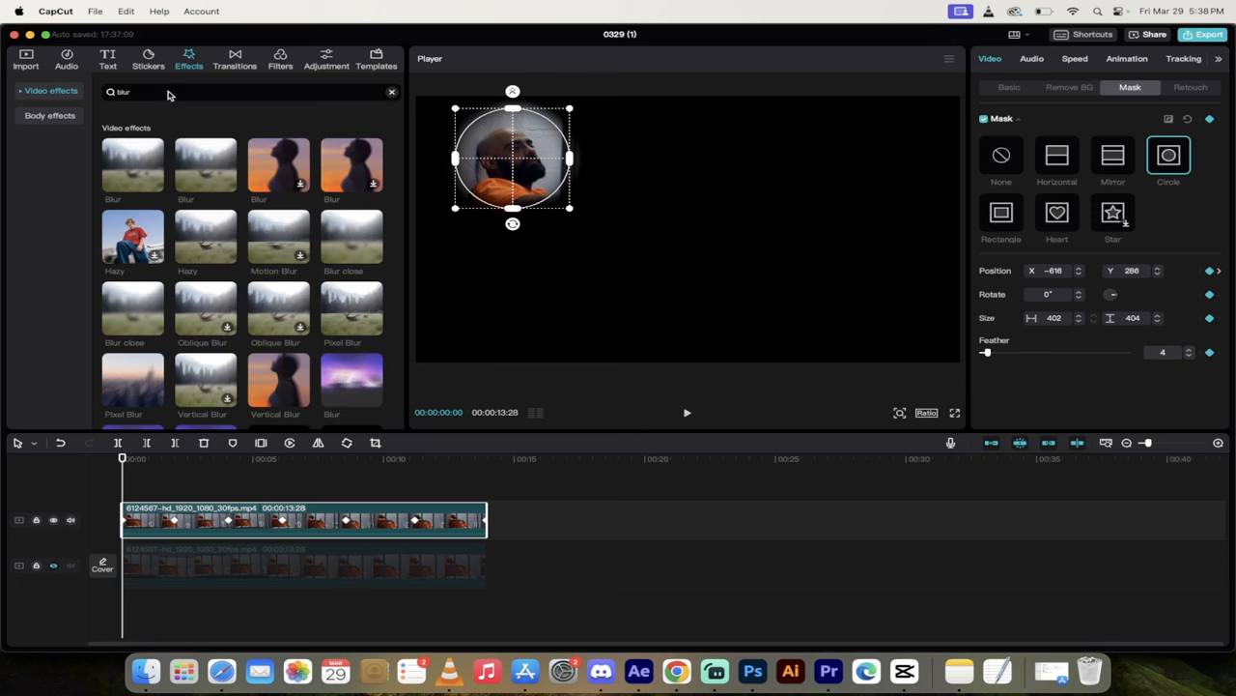
{"action": "left_click", "coordinate": [132, 165]}
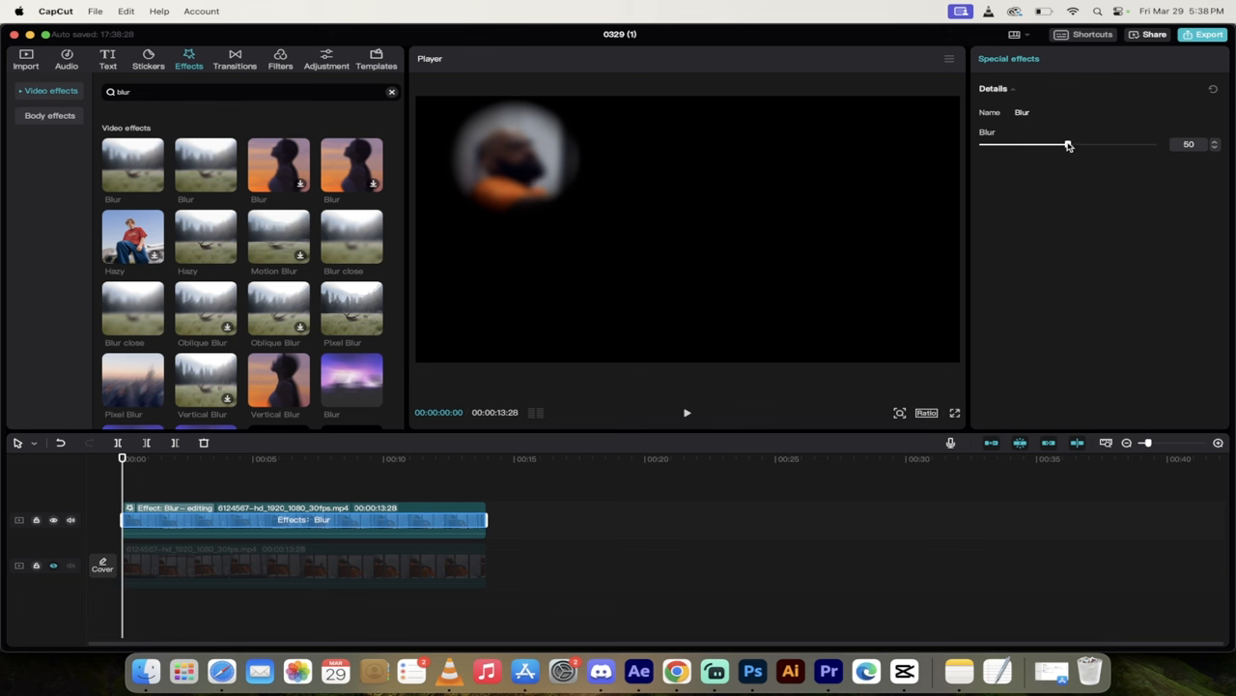
- Drag the Blur slider to 100 and play back the result
{"action": "left_click_drag", "start_coordinate": [1068, 144], "coordinate": [1153, 144]}
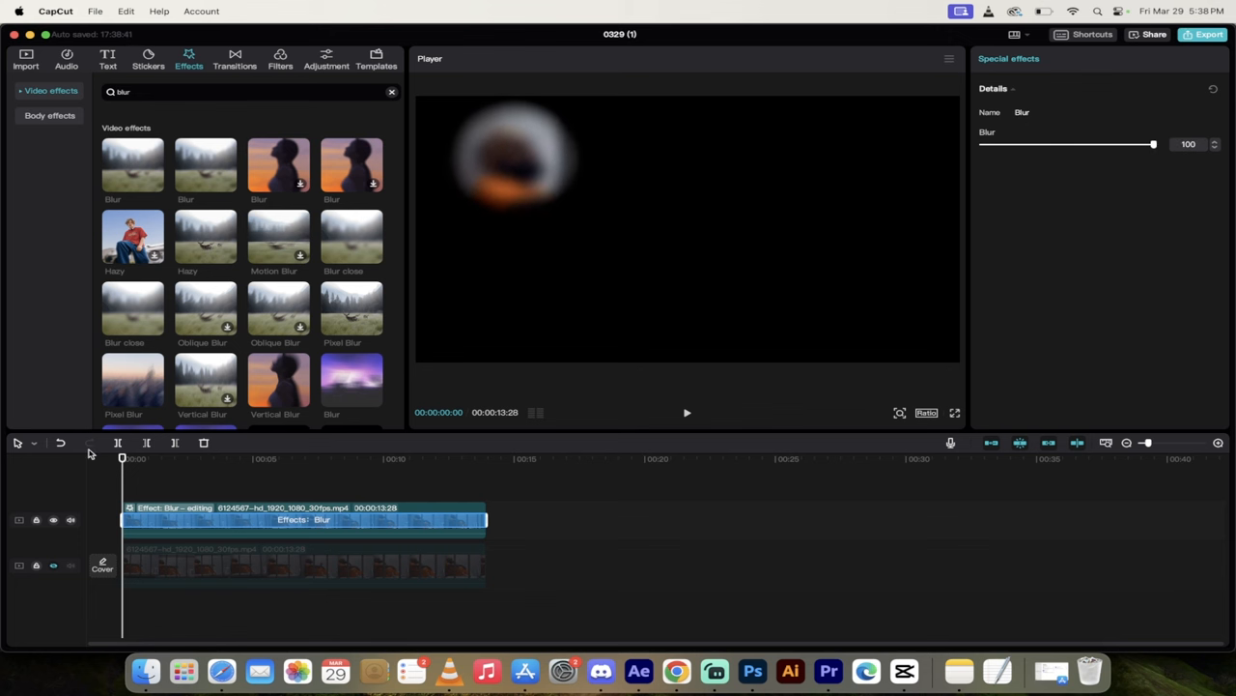
{"action": "mouse_move", "coordinate": [60, 442]}
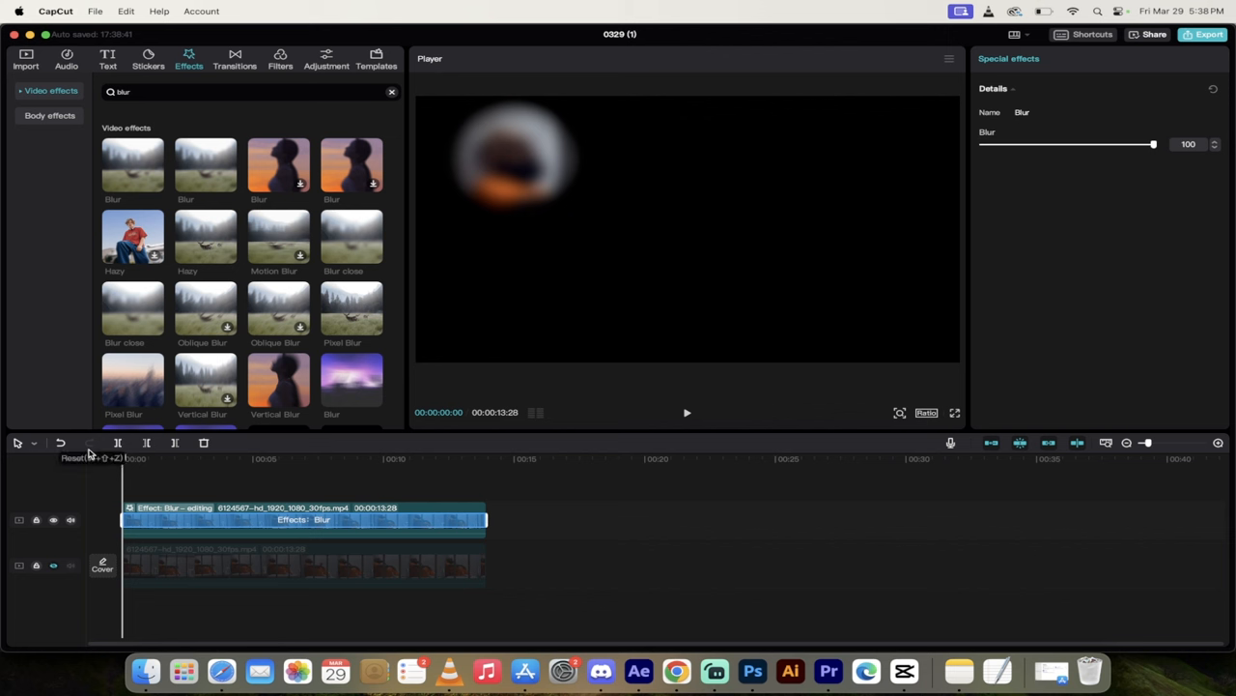
{"action": "left_click", "coordinate": [687, 412]}
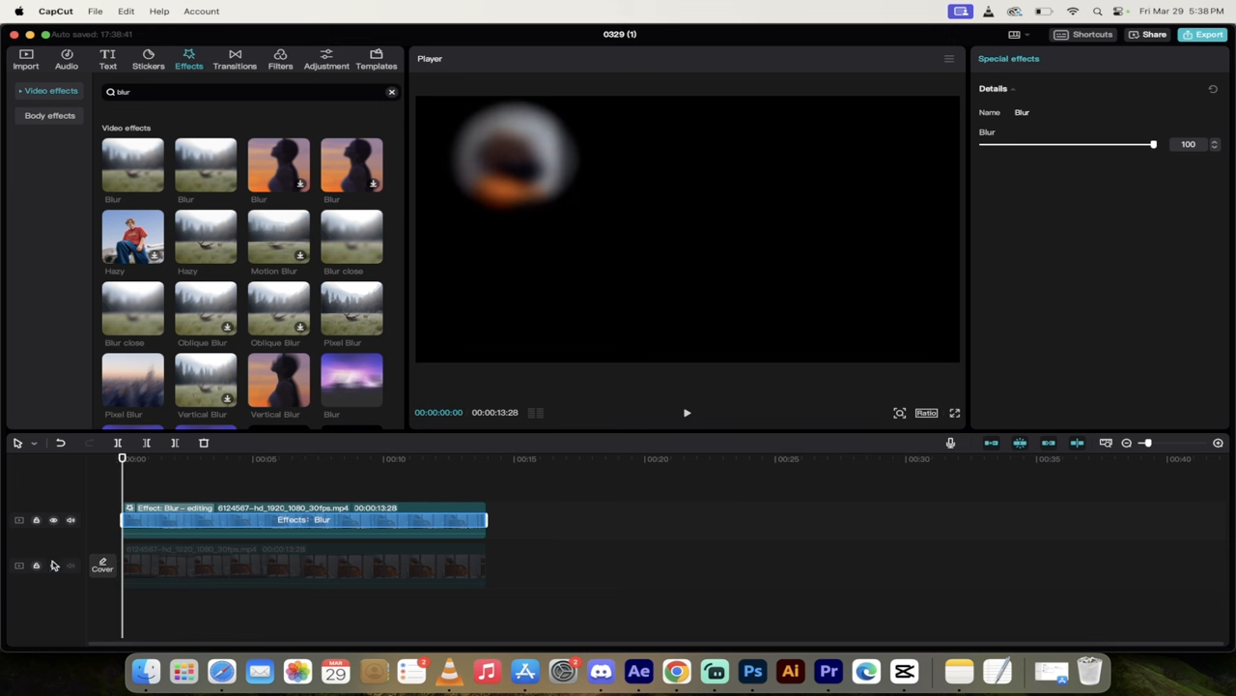
{"action": "mouse_move", "coordinate": [53, 568]}
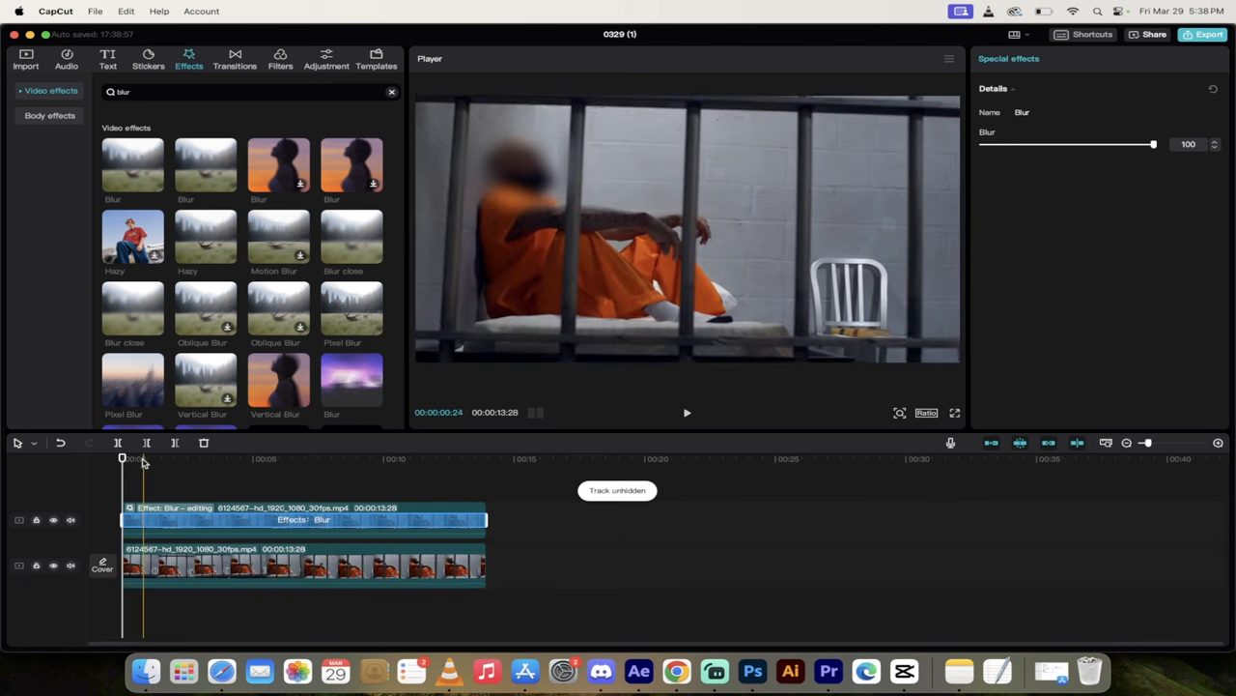
- Unhide the original lower track and preview a later moment of the clip
{"action": "left_click", "coordinate": [687, 412]}
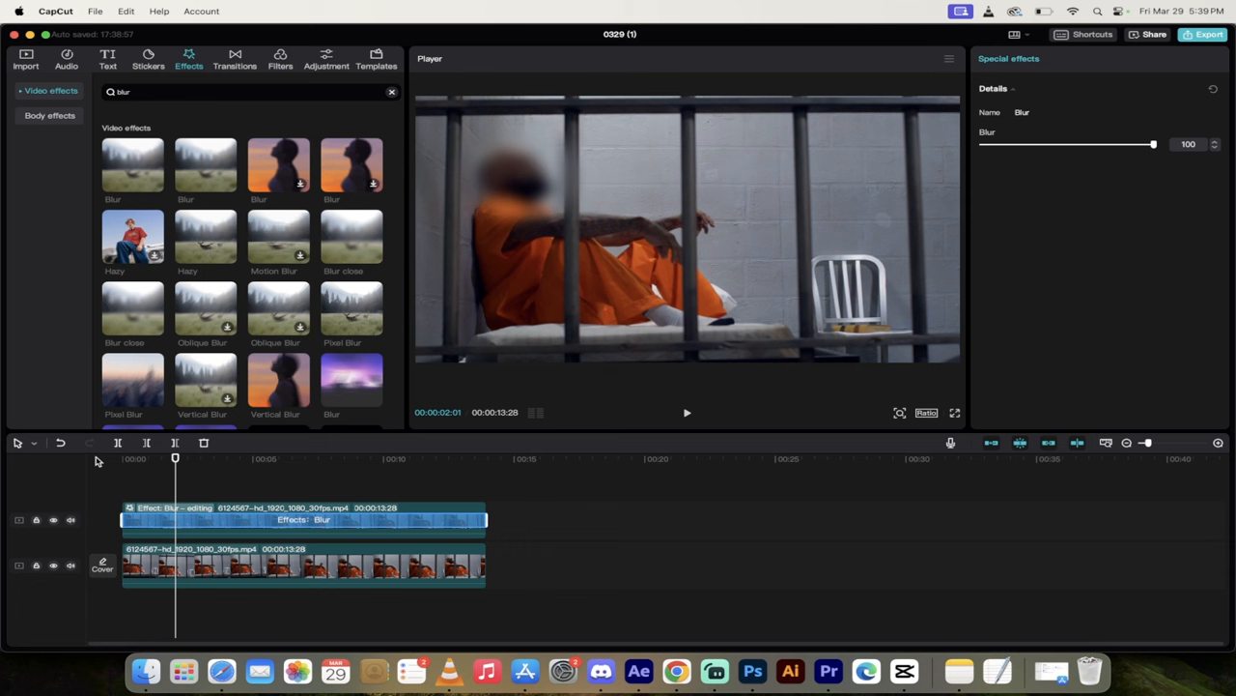
{"action": "left_click", "coordinate": [396, 459]}
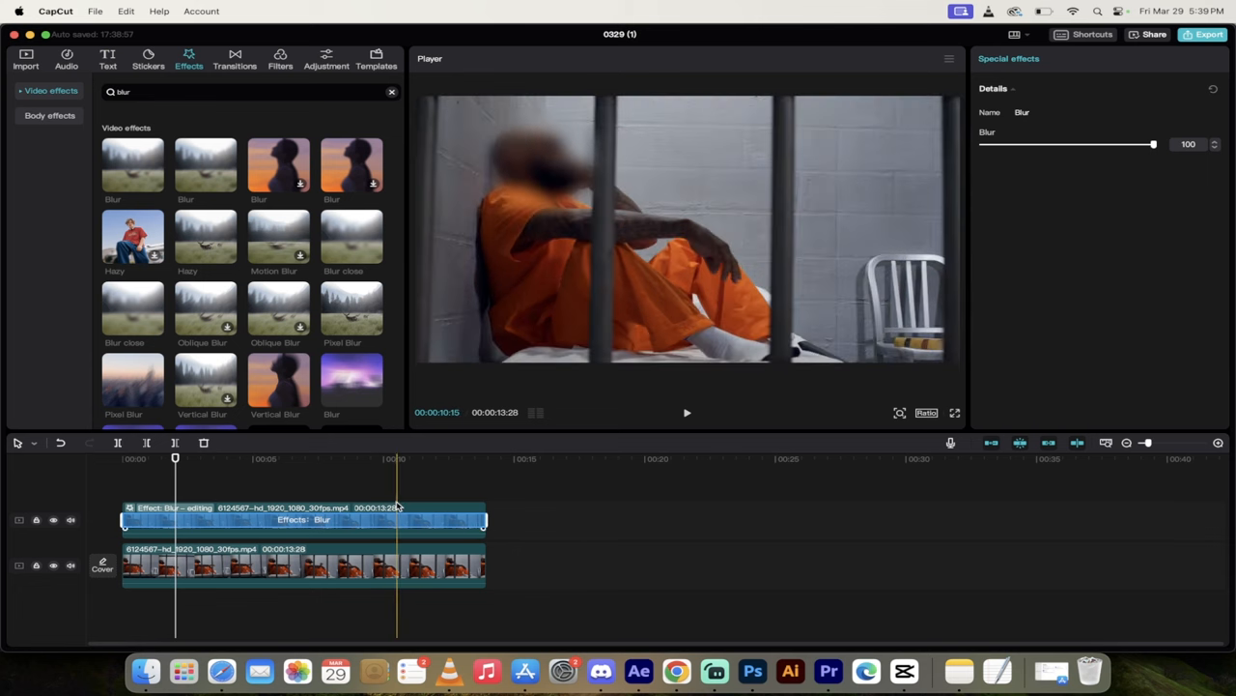